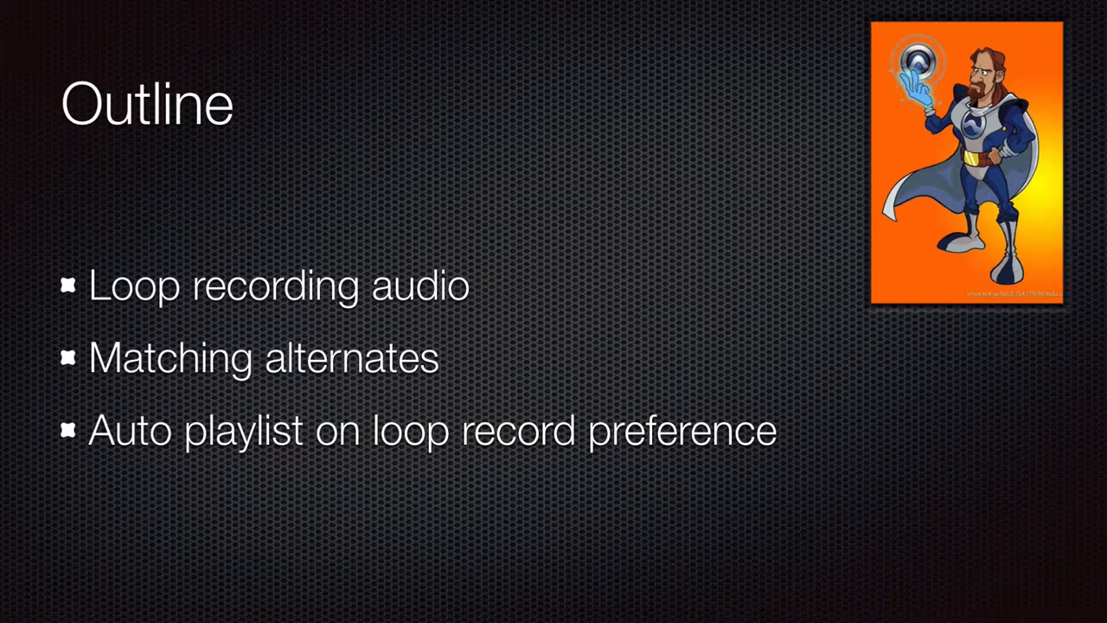
- Switch from the Mix window to the Edit window with Cmd+=
{"action": "key", "text": "right"}
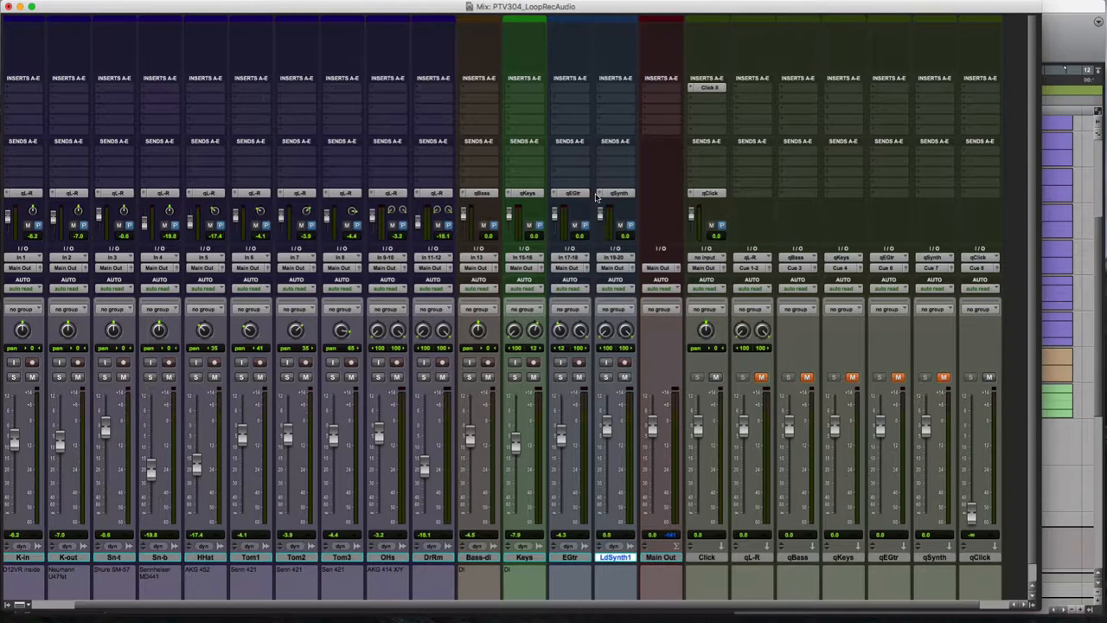
{"action": "mouse_move", "coordinate": [597, 197]}
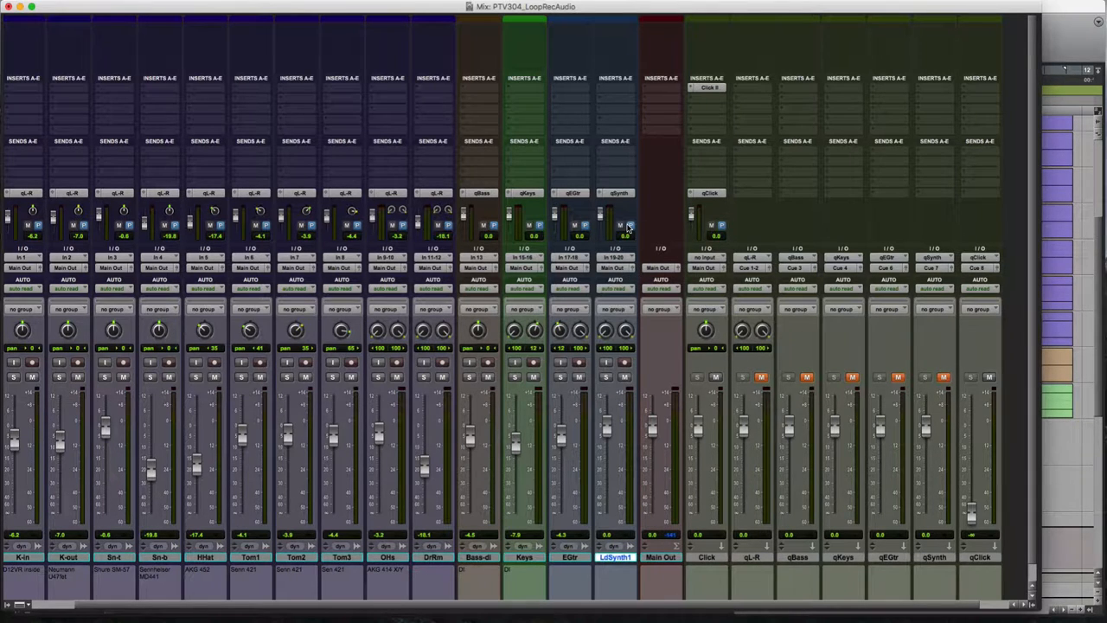
{"action": "mouse_move", "coordinate": [622, 228]}
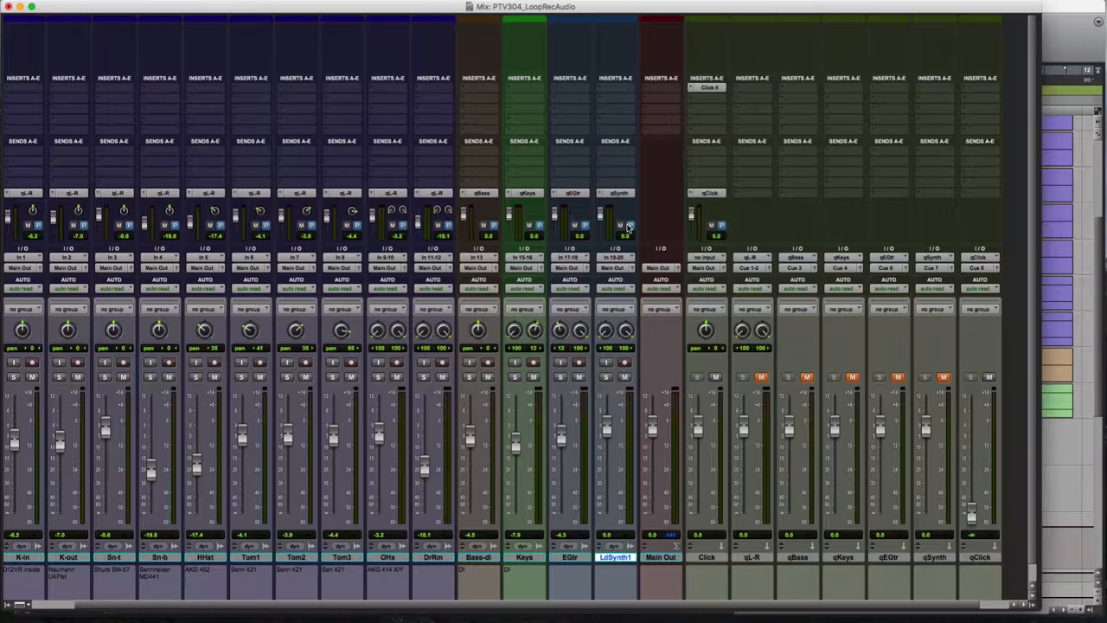
{"action": "key", "text": "cmd+="}
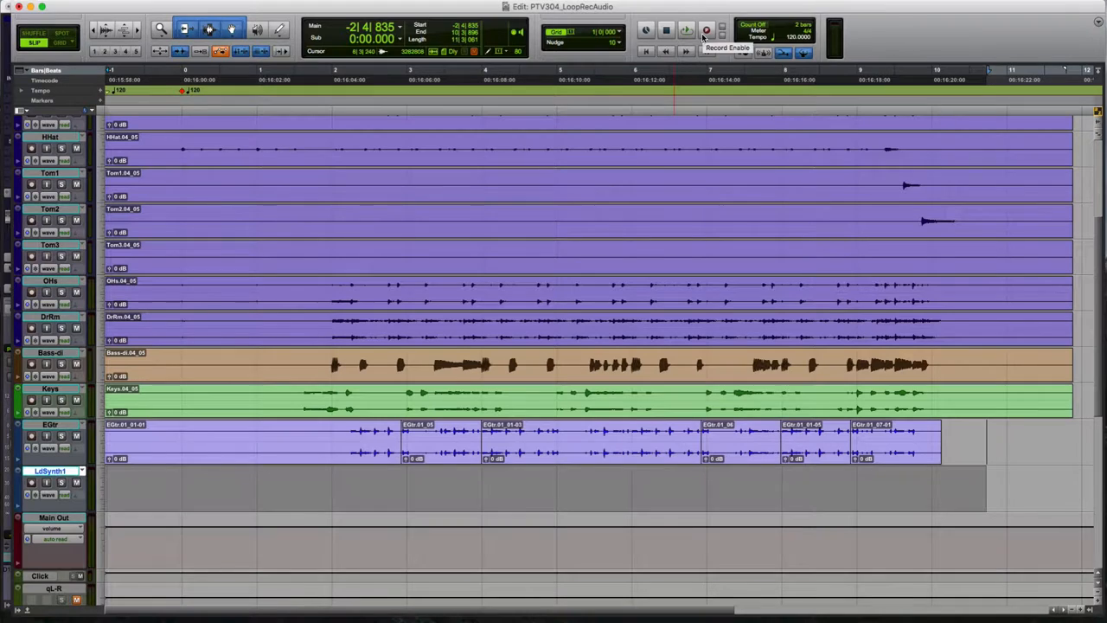
- Enable loop record mode for the LdSynth1 selection from bar 1 to bar 11
{"action": "key", "text": "shift+cmd+p"}
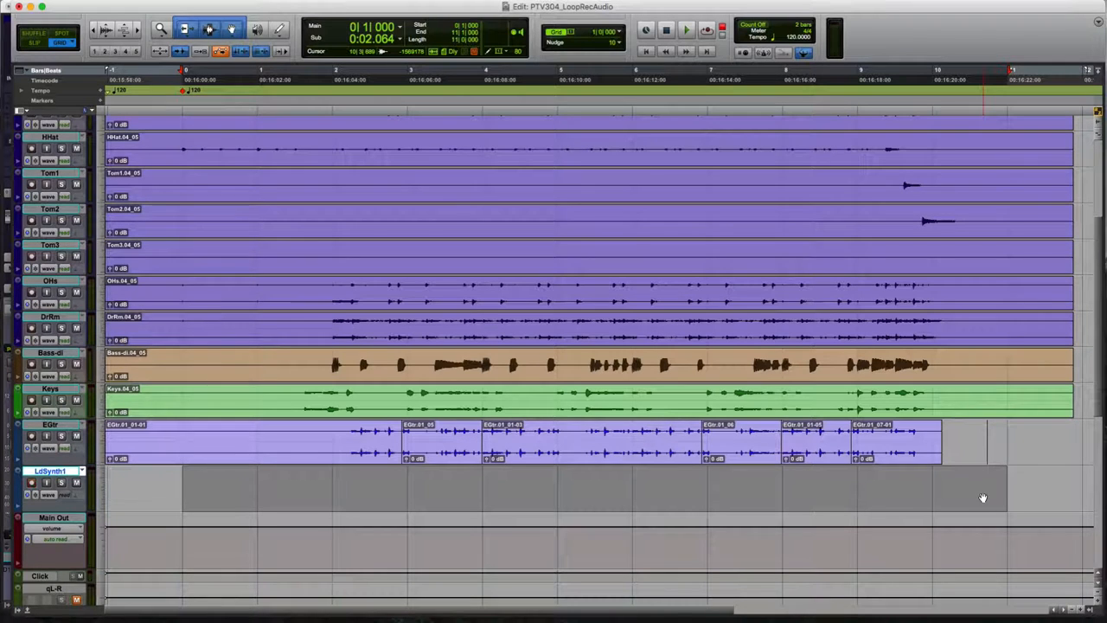
- Start loop recording lead synth passes onto LdSynth1, producing clip LdSynth1_01-03
{"action": "left_click", "coordinate": [685, 30]}
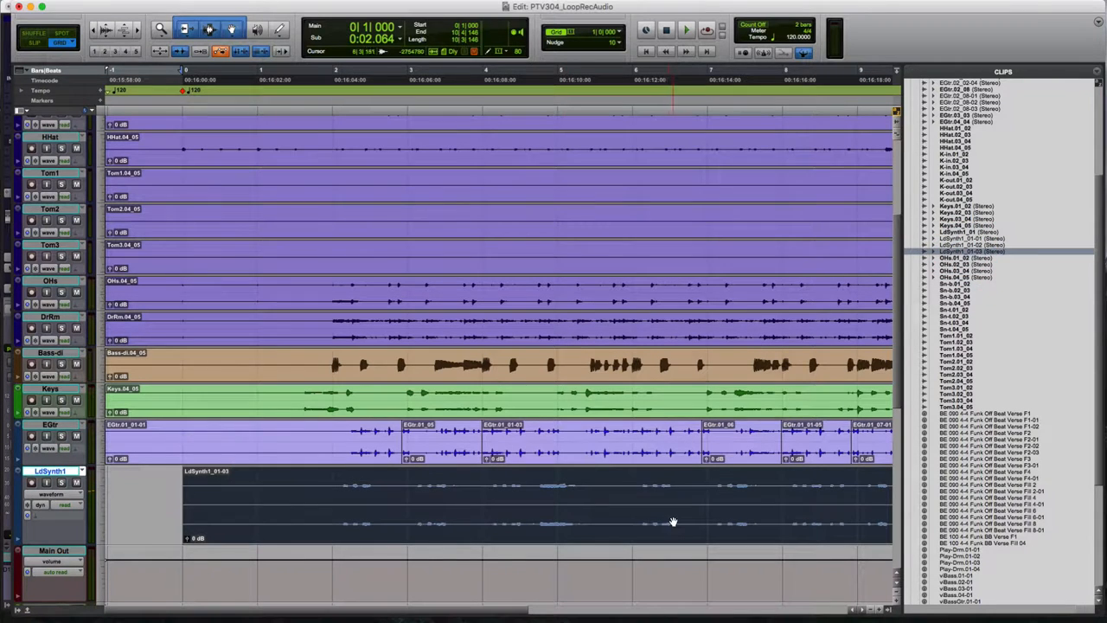
- Spot the LdSynth1 take clip to its Original Time Stamp and confirm
{"action": "left_click", "coordinate": [969, 239]}
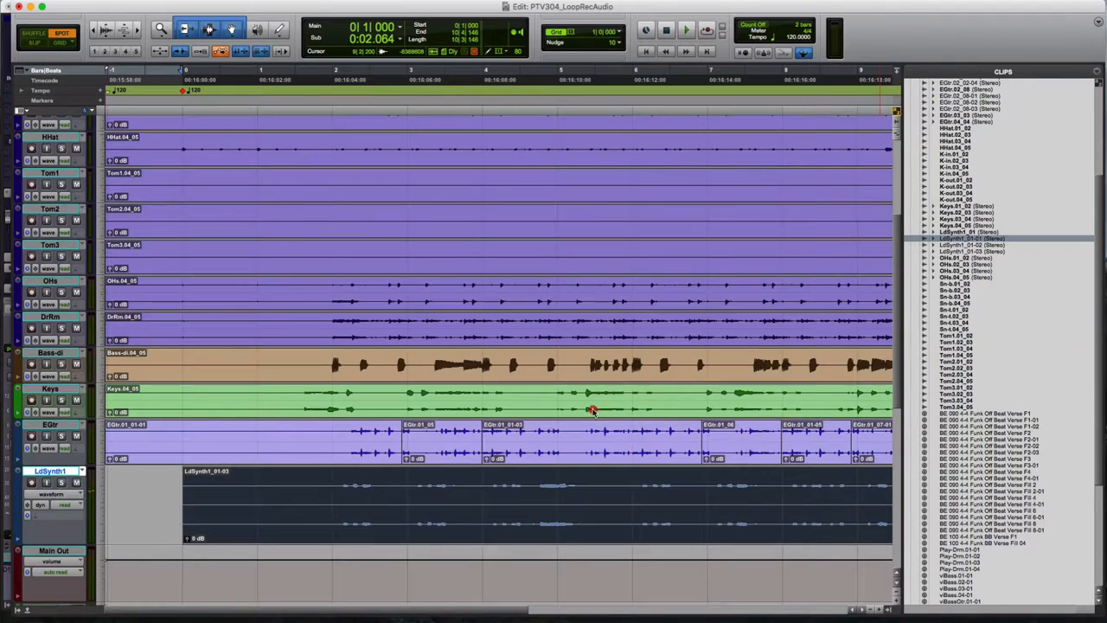
{"action": "left_click", "coordinate": [180, 511]}
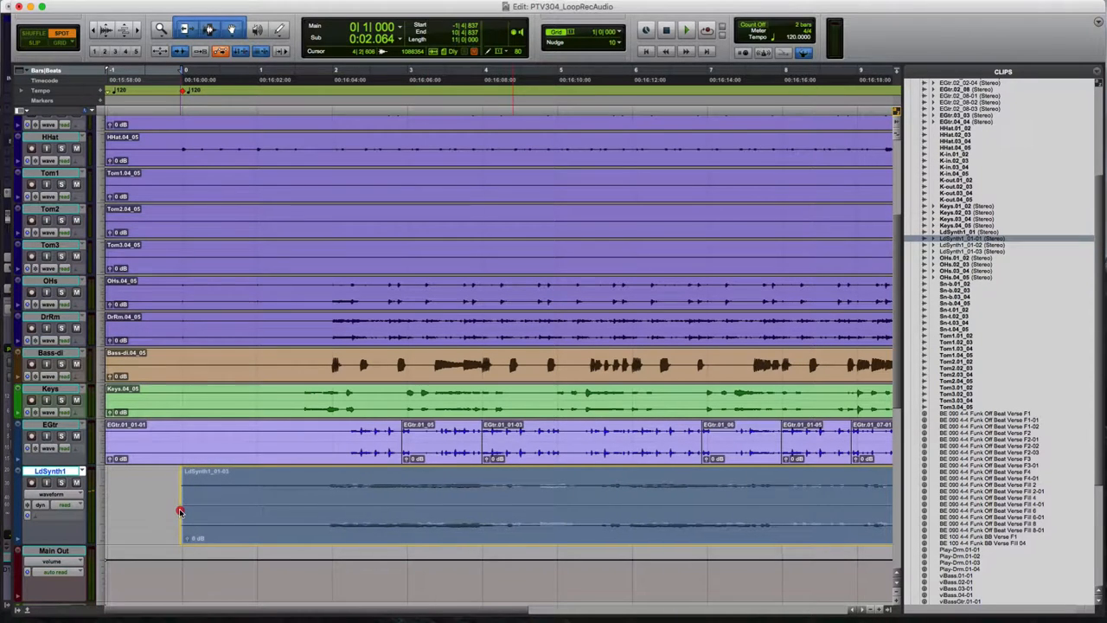
{"action": "left_click", "coordinate": [180, 510]}
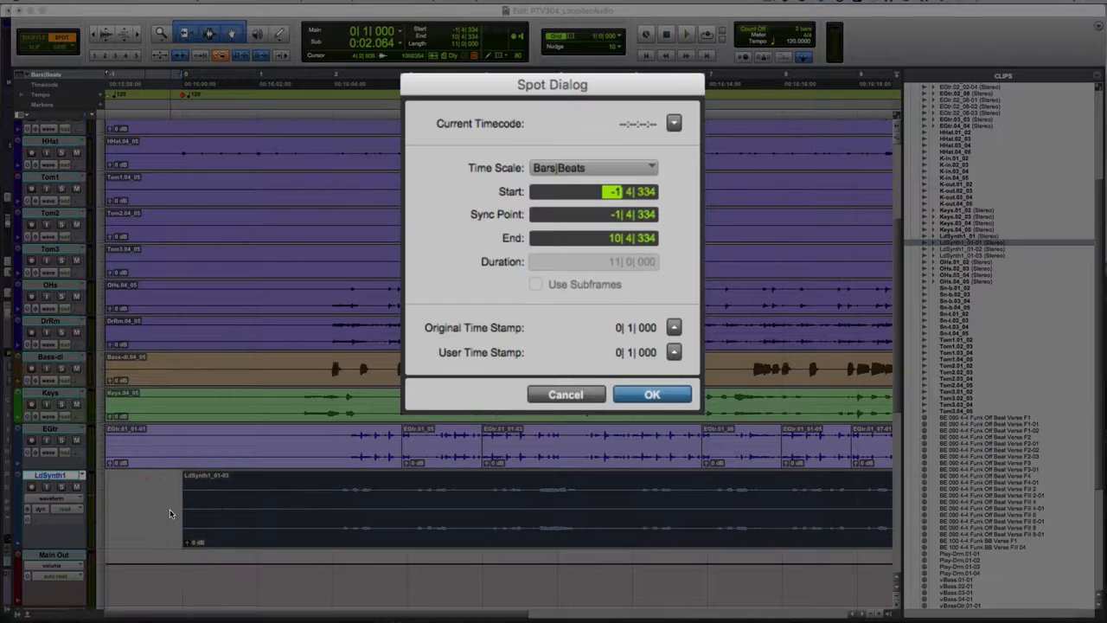
{"action": "mouse_move", "coordinate": [536, 291]}
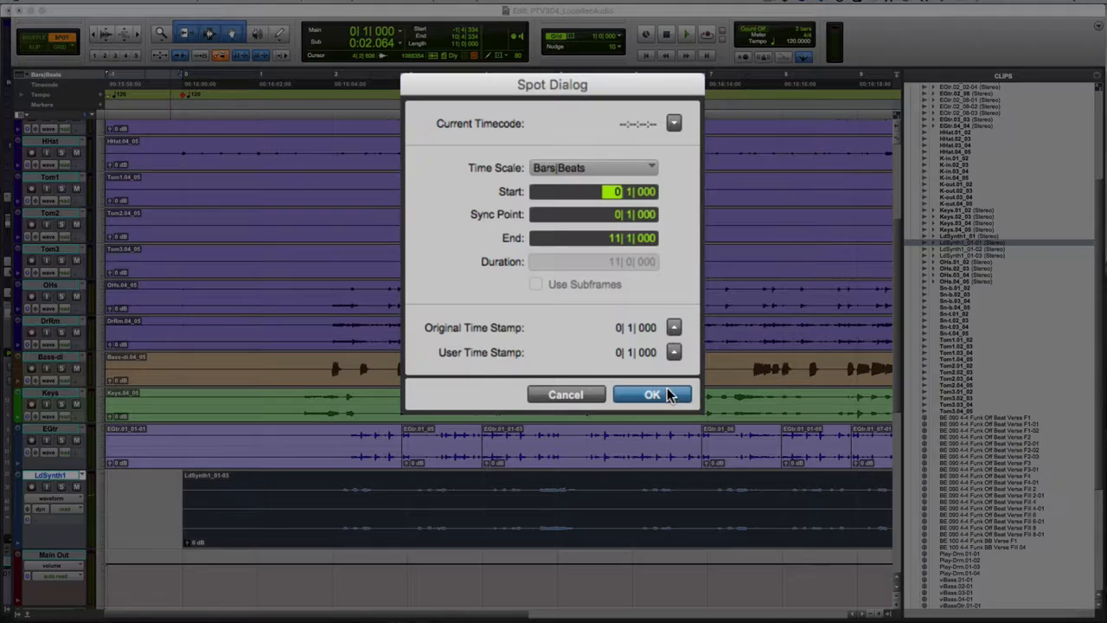
{"action": "left_click", "coordinate": [652, 394]}
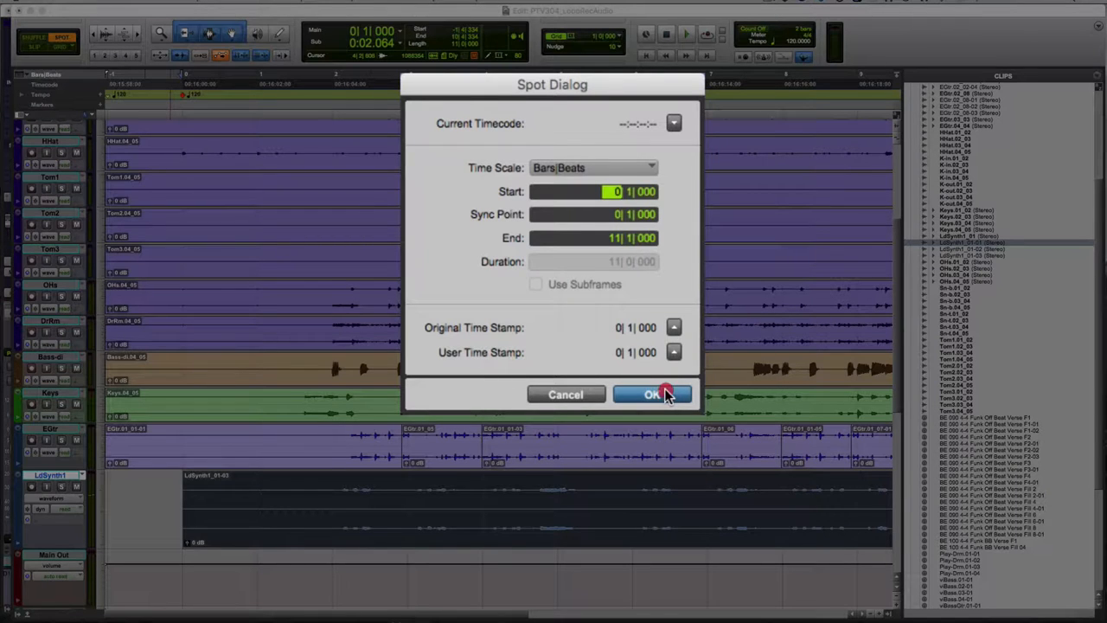
{"action": "left_click", "coordinate": [653, 395]}
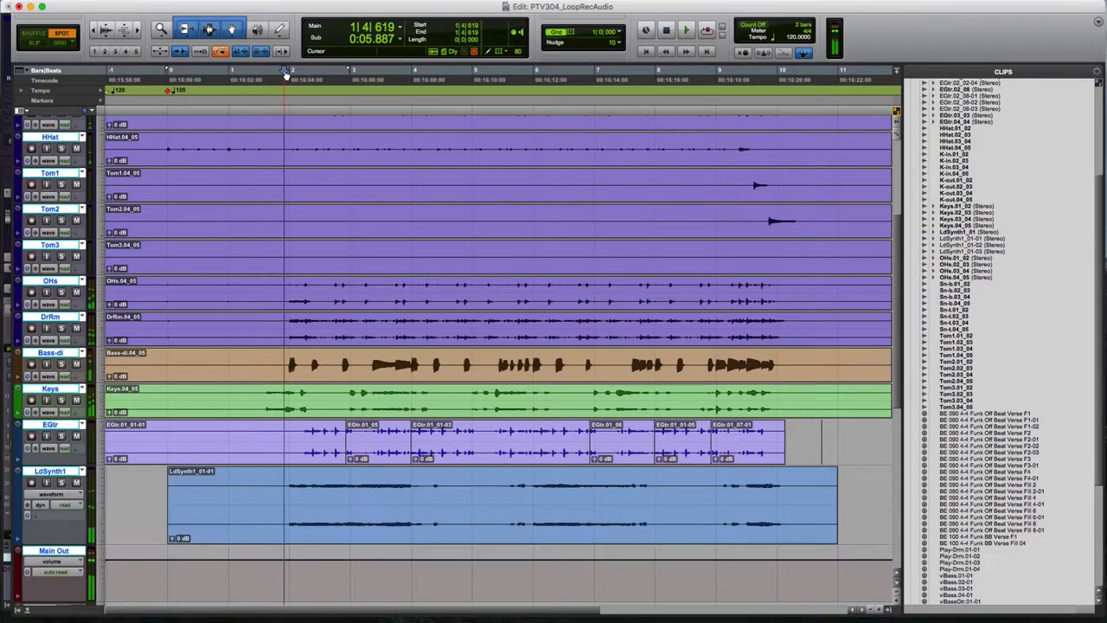
- Spot the LdSynth1 take to its Original Time Stamp again and confirm
{"action": "left_click", "coordinate": [685, 29]}
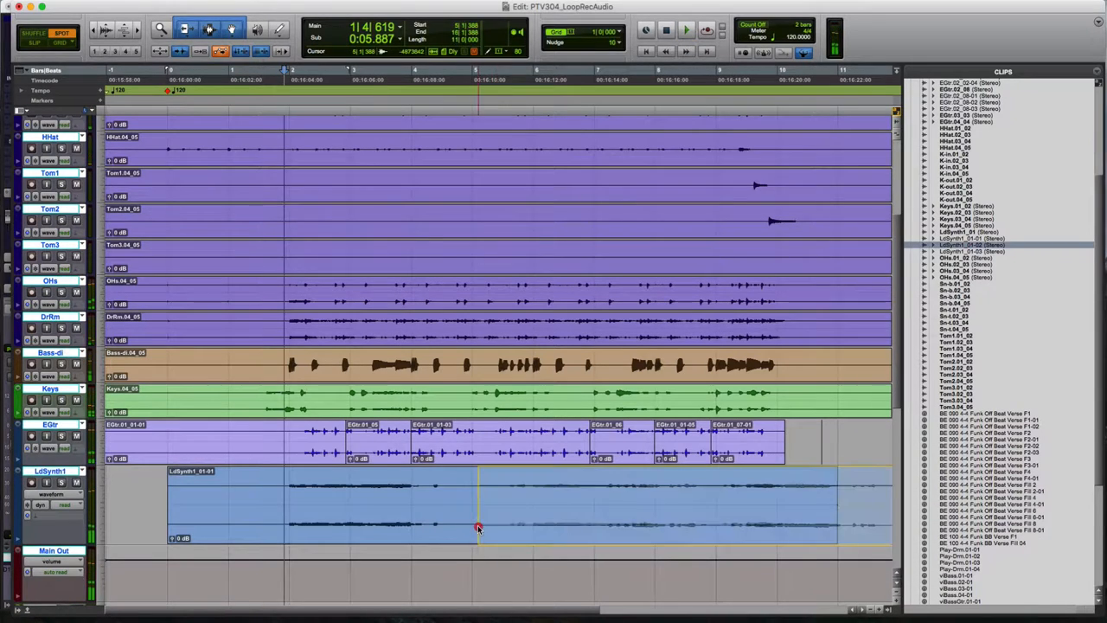
{"action": "left_click", "coordinate": [478, 528]}
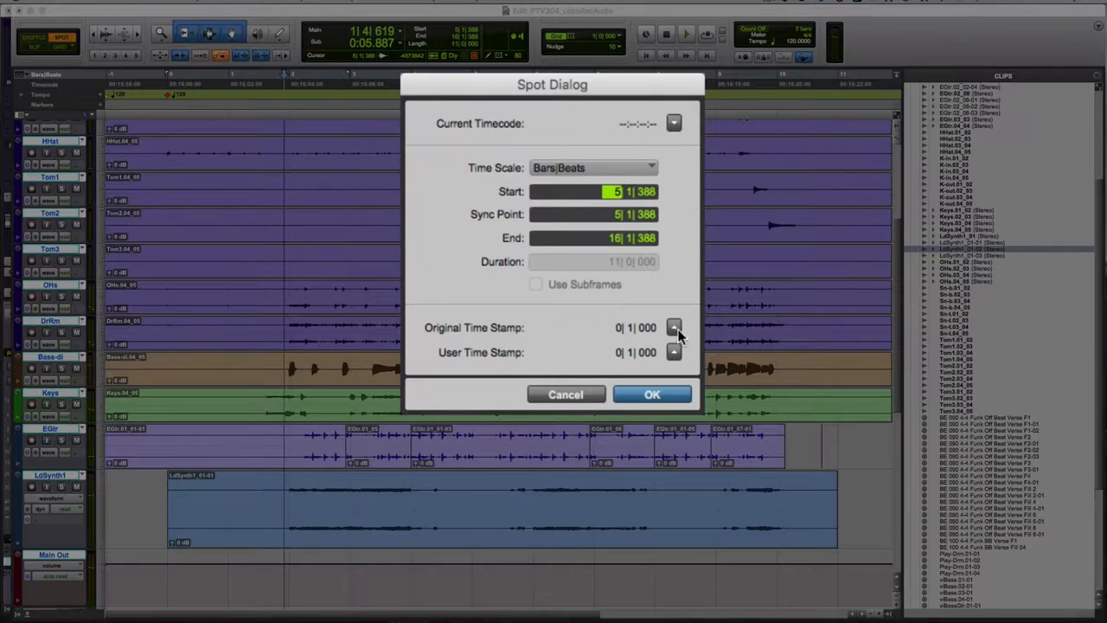
{"action": "left_click", "coordinate": [675, 327]}
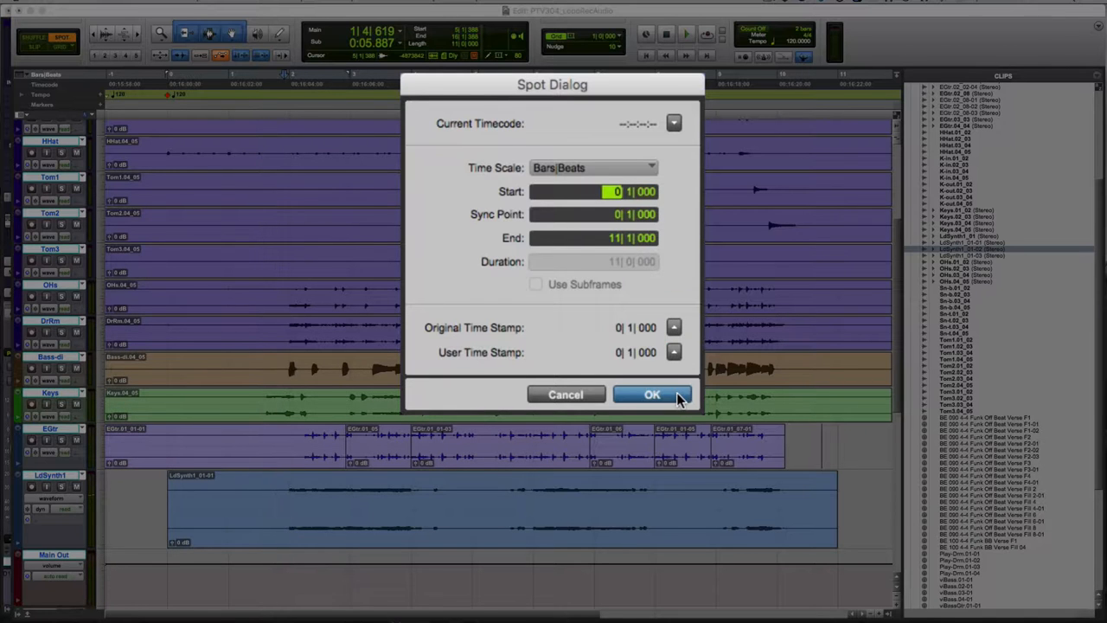
{"action": "left_click", "coordinate": [652, 394]}
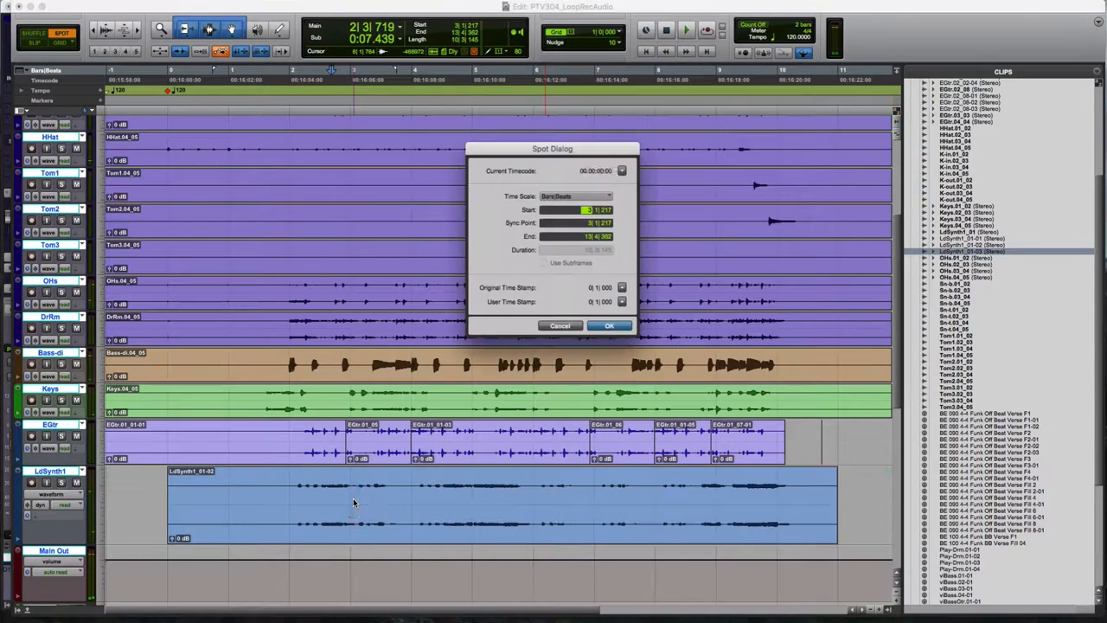
- Load the Original Time Stamp as start and confirm, placing the take at bar 1
{"action": "left_click", "coordinate": [623, 287]}
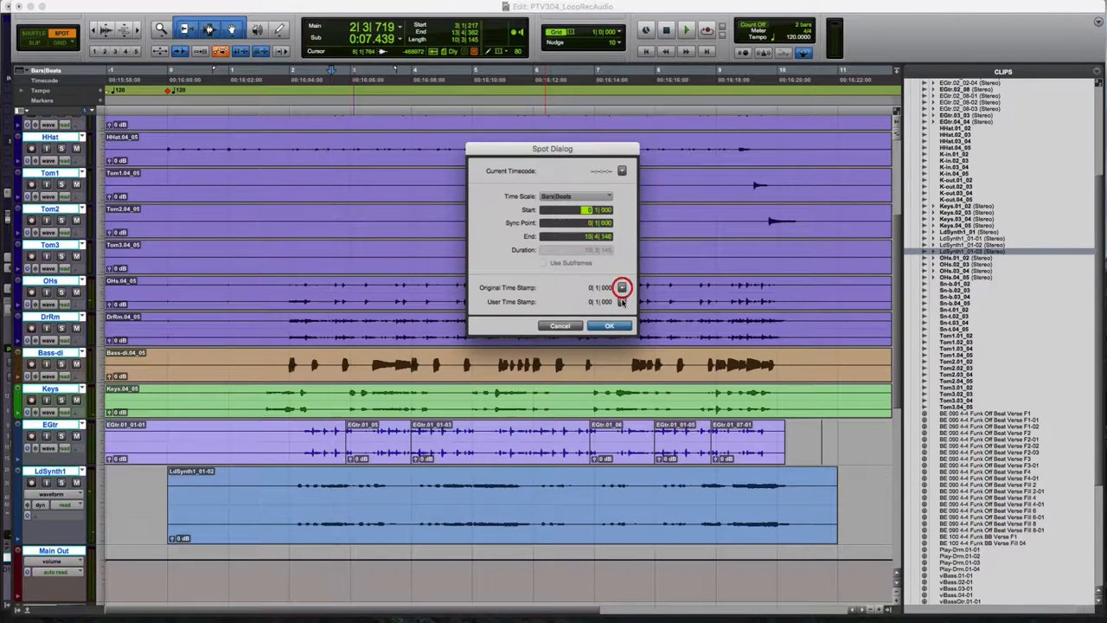
{"action": "left_click", "coordinate": [609, 325]}
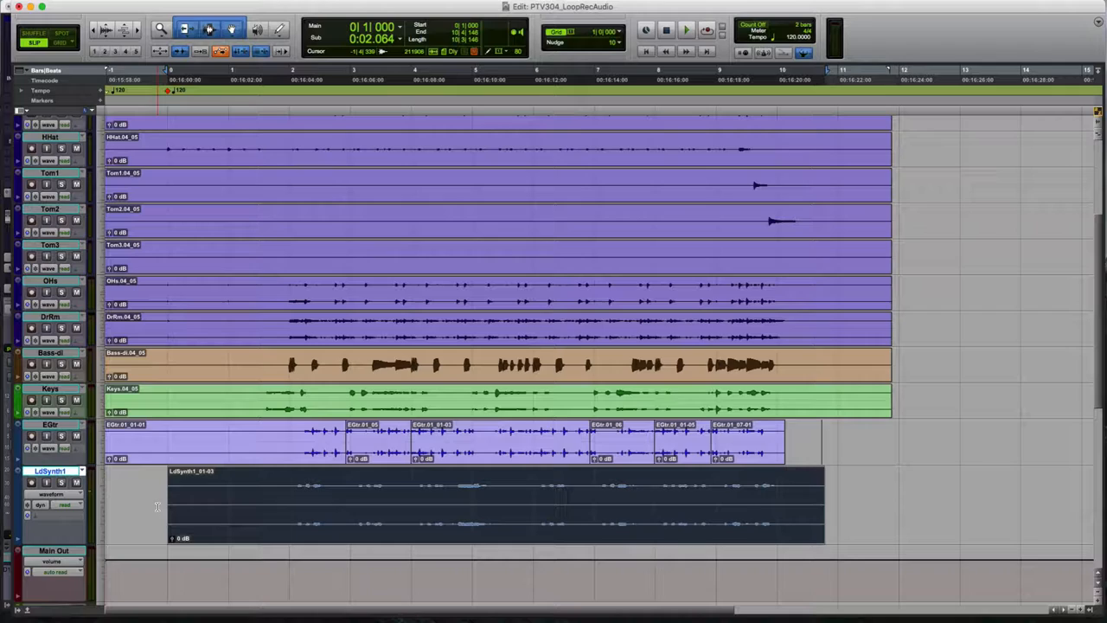
{"action": "mouse_move", "coordinate": [265, 521]}
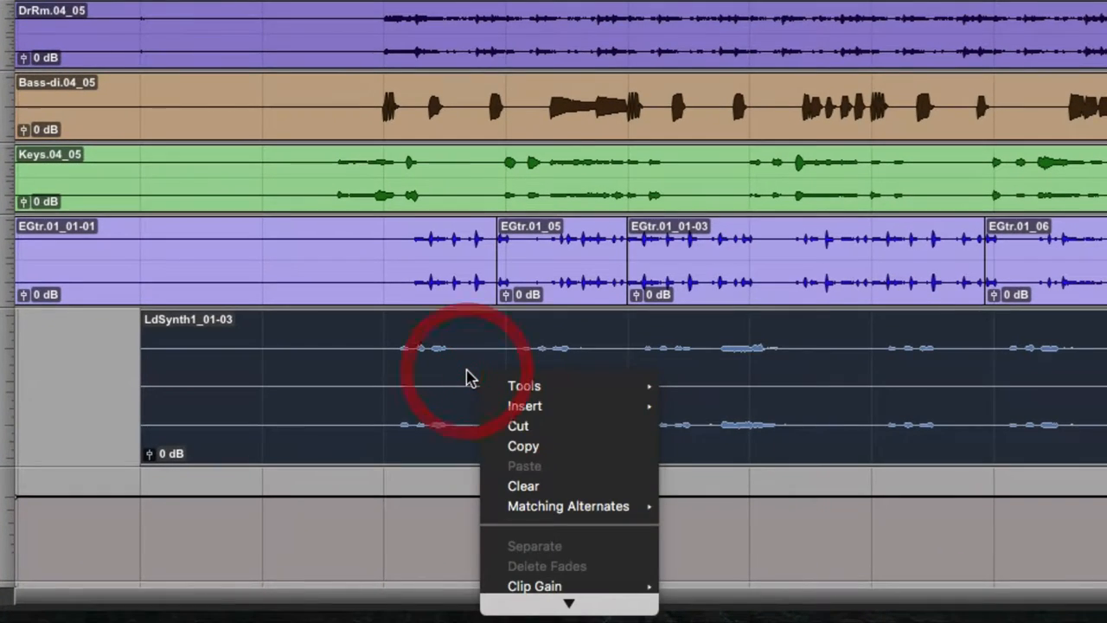
{"action": "mouse_move", "coordinate": [568, 505]}
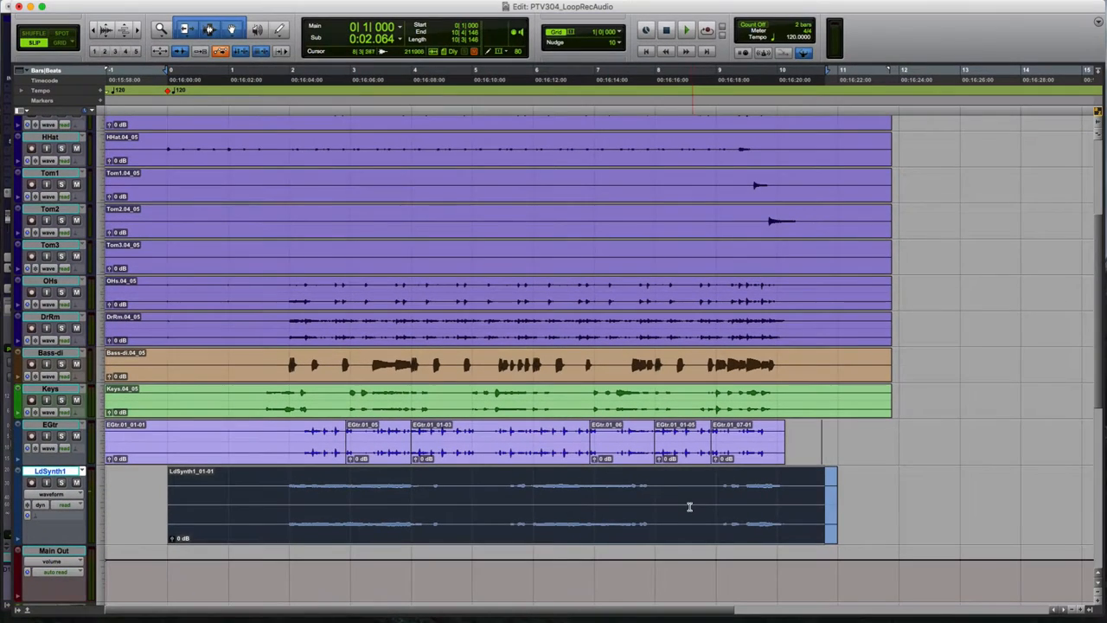
- Bring up the LdSynth1 clip's Matching Alternates listing takes LdSynth1_01 to 01-03
{"action": "right_click", "coordinate": [688, 505]}
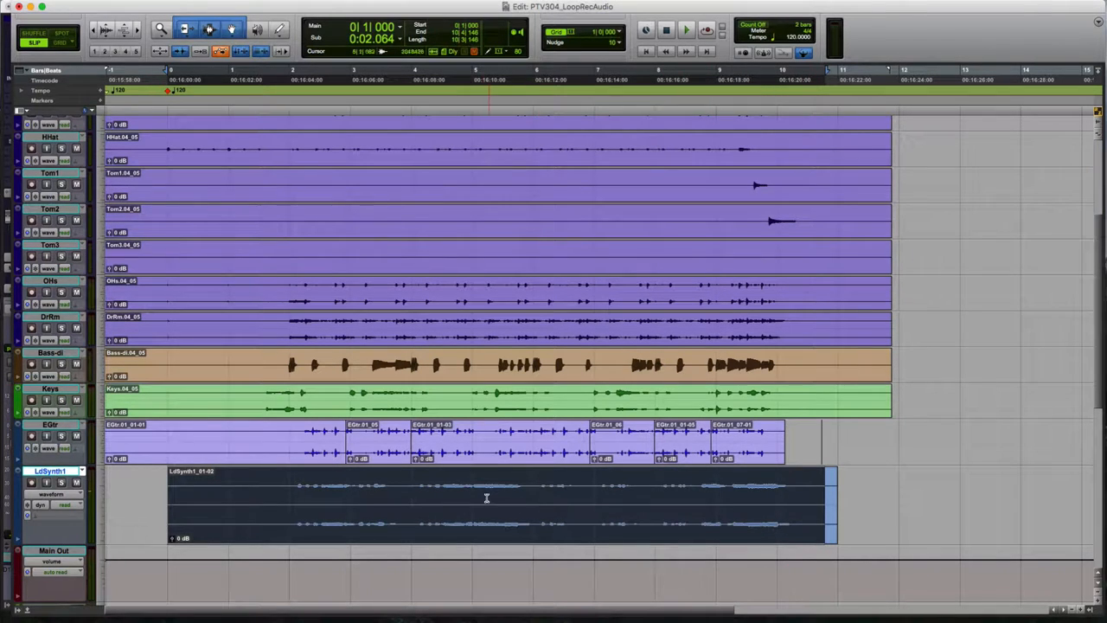
{"action": "right_click", "coordinate": [486, 499]}
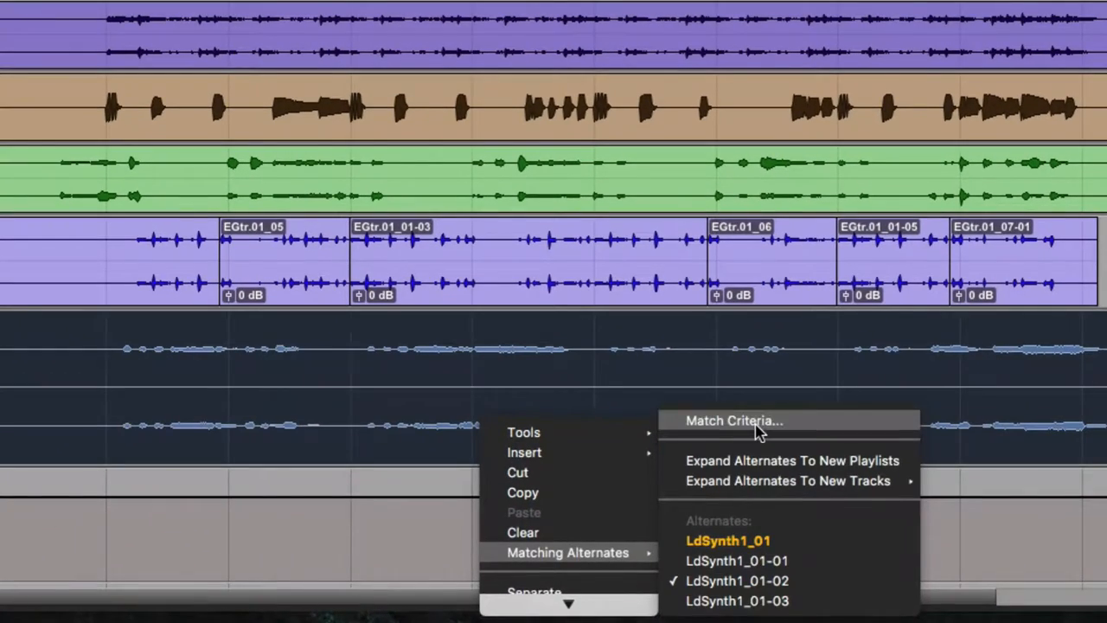
- Set Match Criteria to Track ID and Track Name so only LdSynth1's own takes match
{"action": "left_click", "coordinate": [737, 581]}
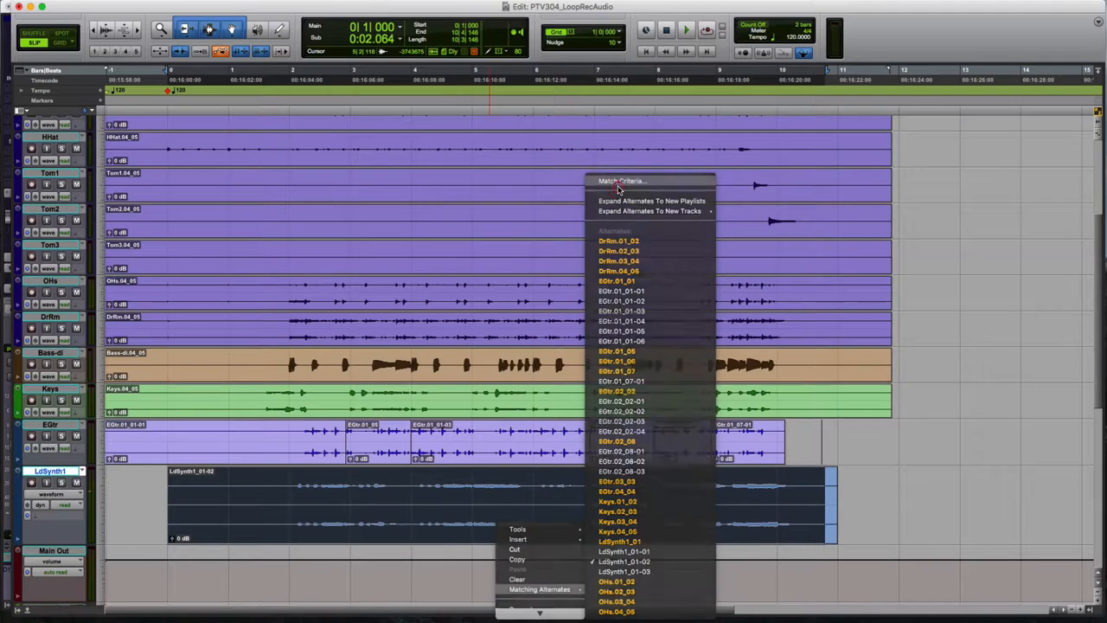
{"action": "left_click", "coordinate": [621, 182]}
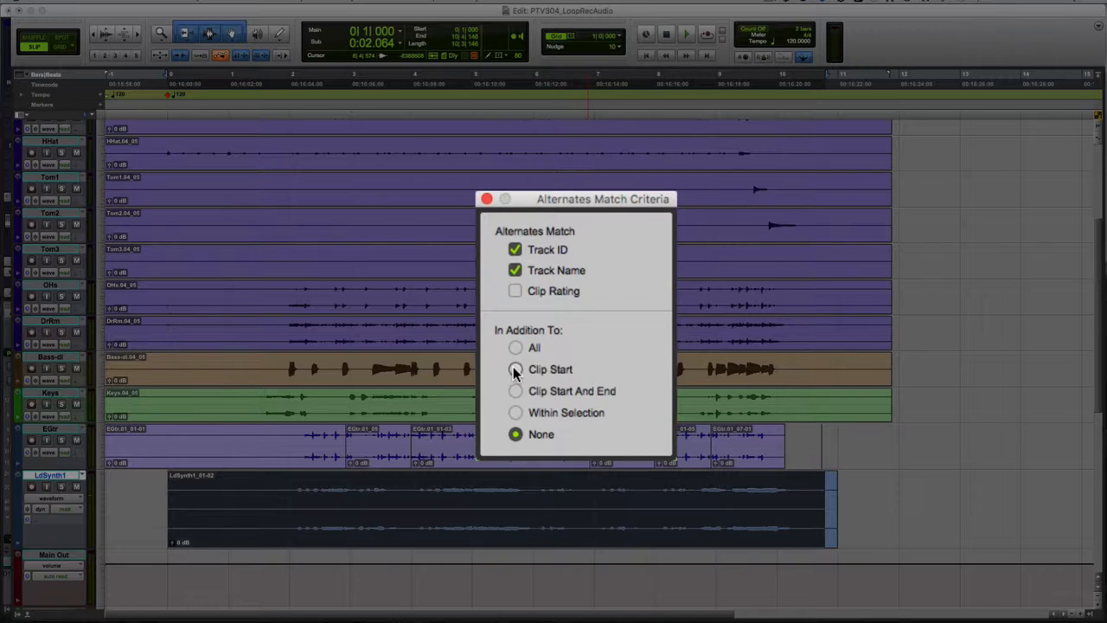
{"action": "left_click", "coordinate": [516, 368]}
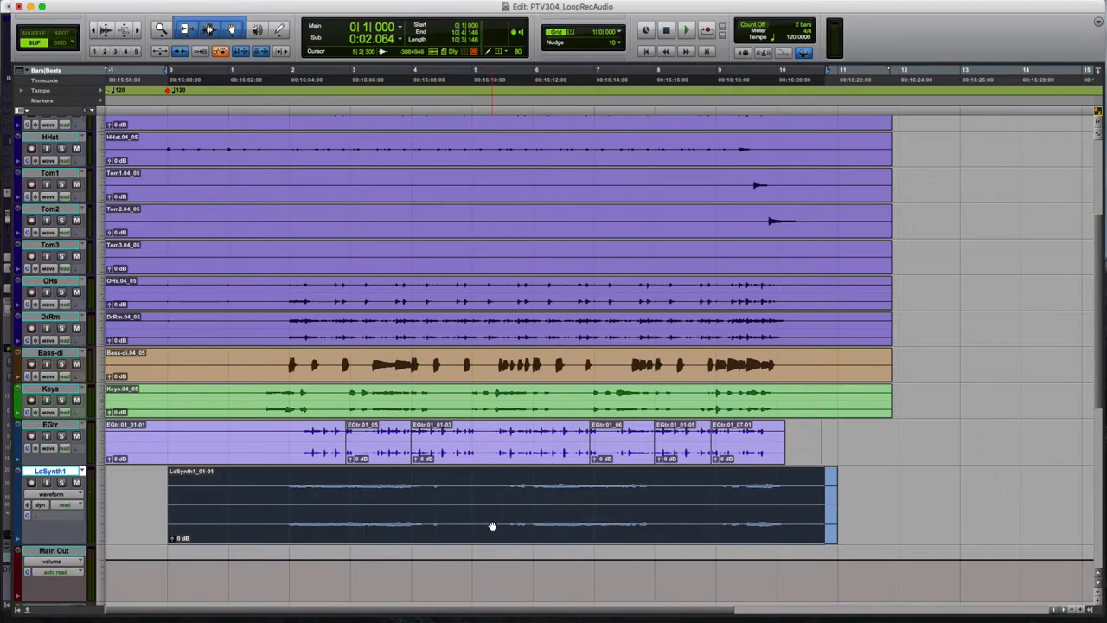
- Position playback at the take start and swap the synth clip to alternate LdSynth1_01-03
{"action": "left_click", "coordinate": [314, 80]}
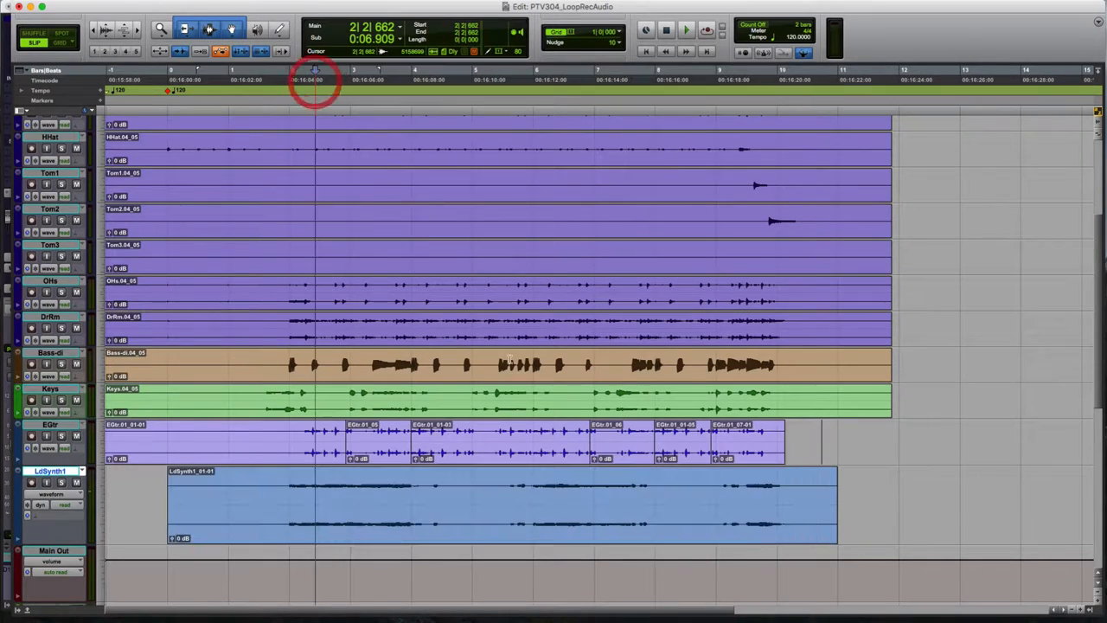
{"action": "left_click", "coordinate": [685, 29]}
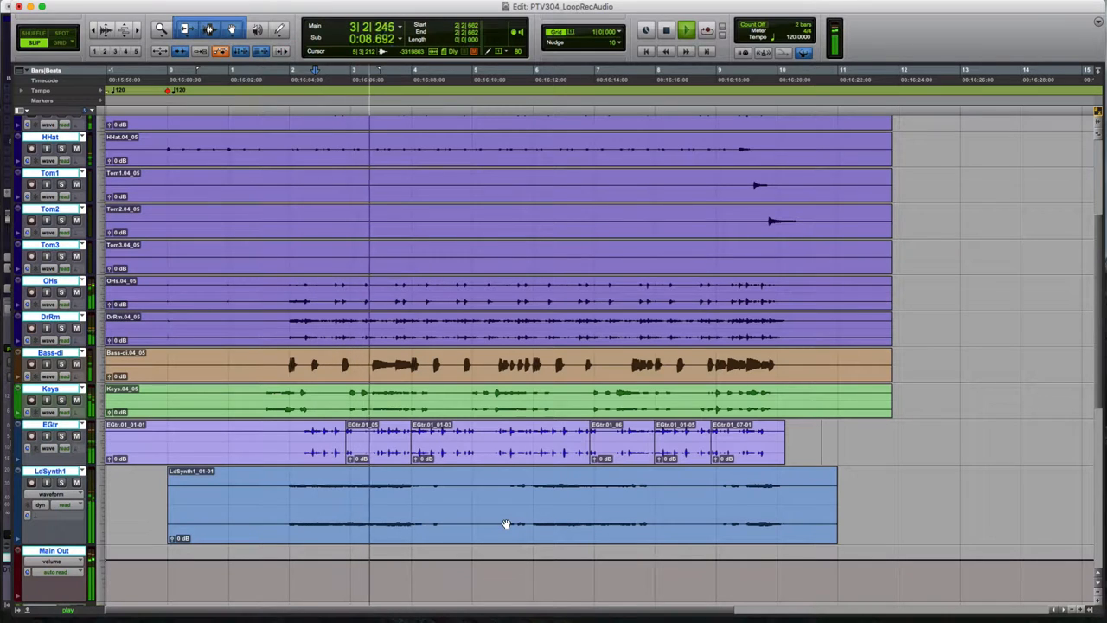
{"action": "right_click", "coordinate": [505, 523]}
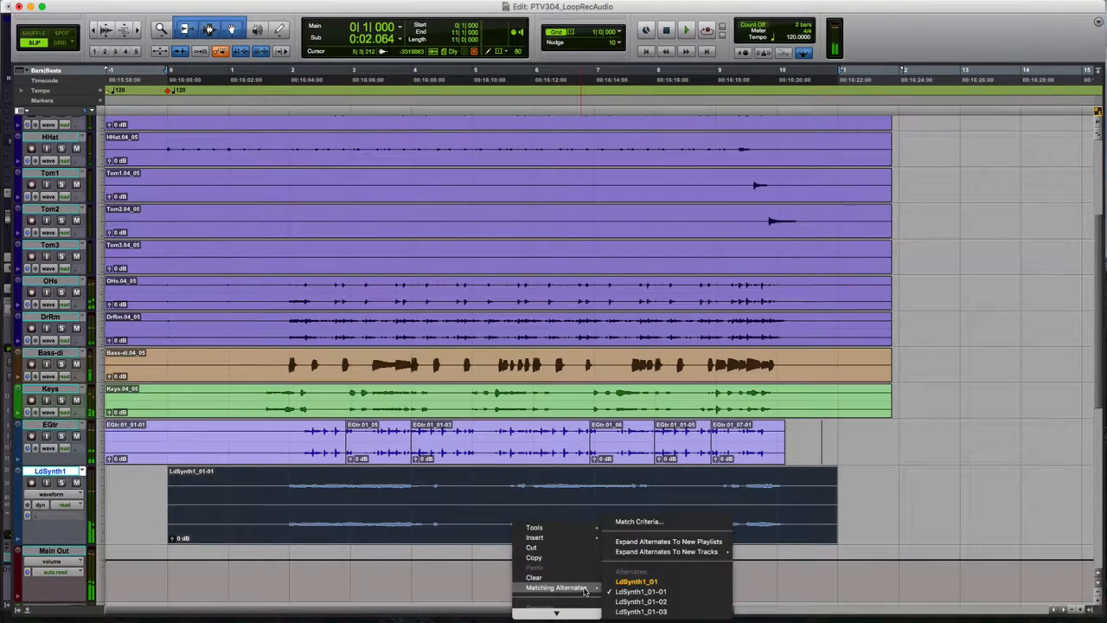
{"action": "left_click", "coordinate": [640, 602]}
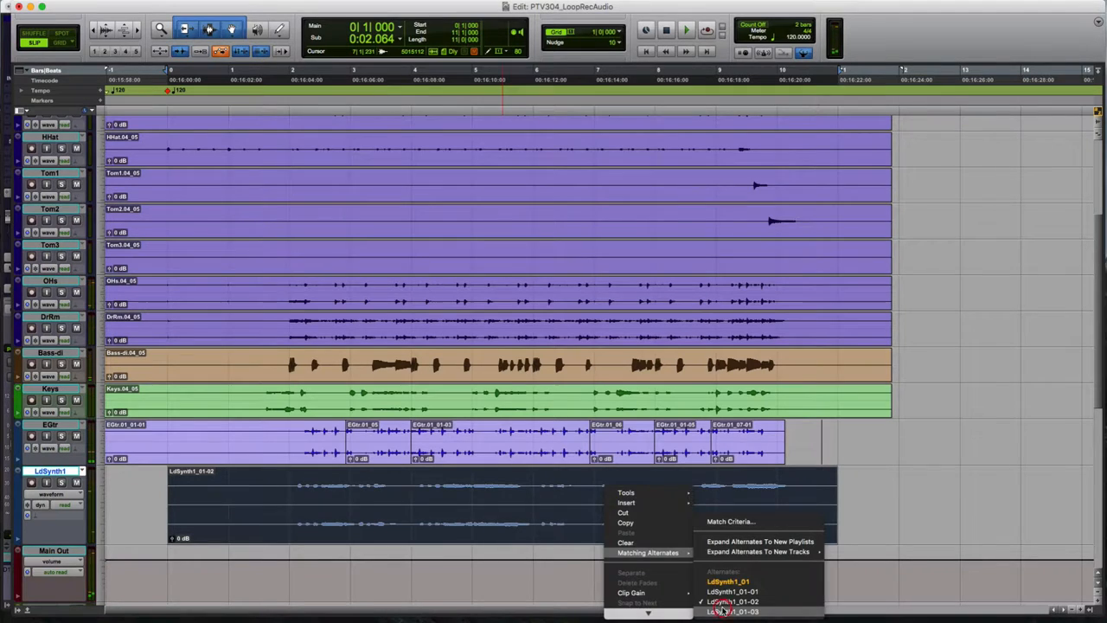
{"action": "left_click", "coordinate": [734, 613]}
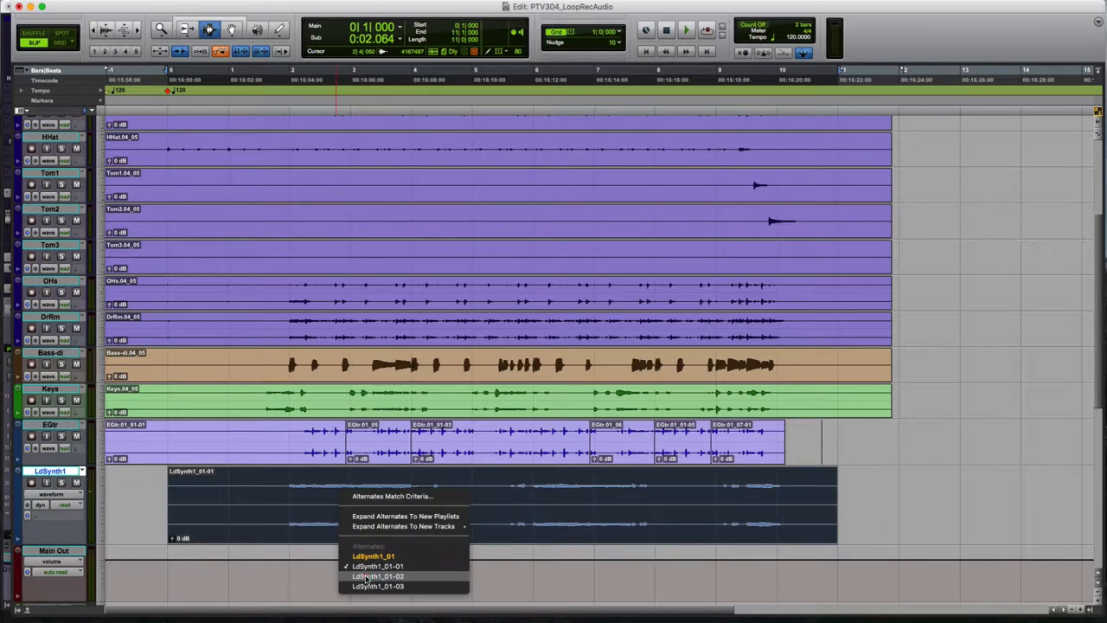
- Swap in a different alternate take, audition it, then deselect the synth clip
{"action": "left_click", "coordinate": [377, 577]}
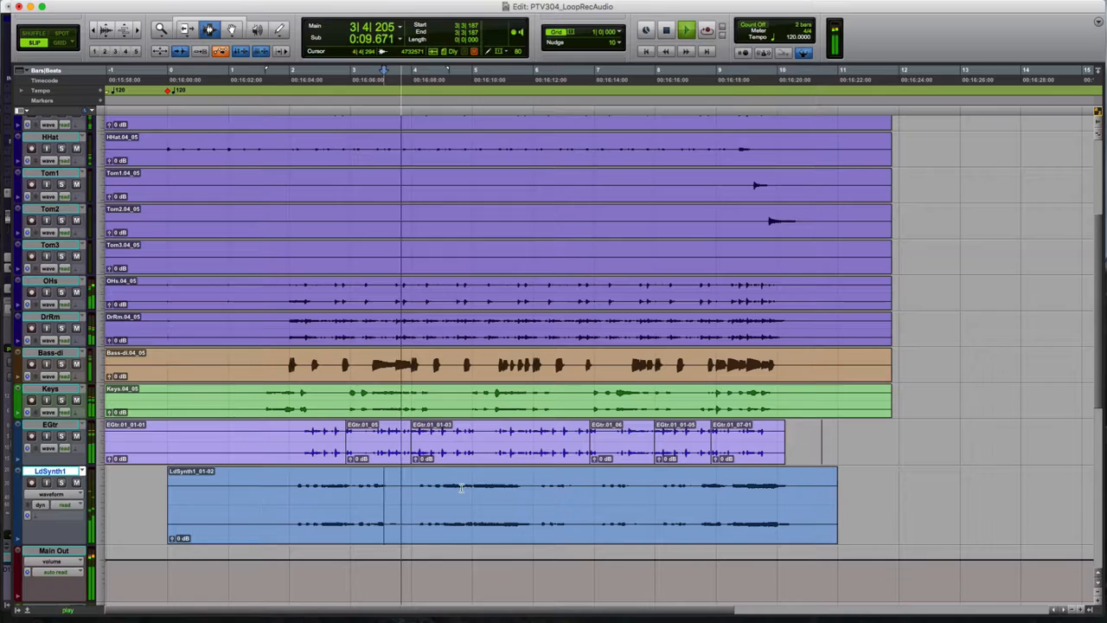
{"action": "left_click", "coordinate": [620, 485]}
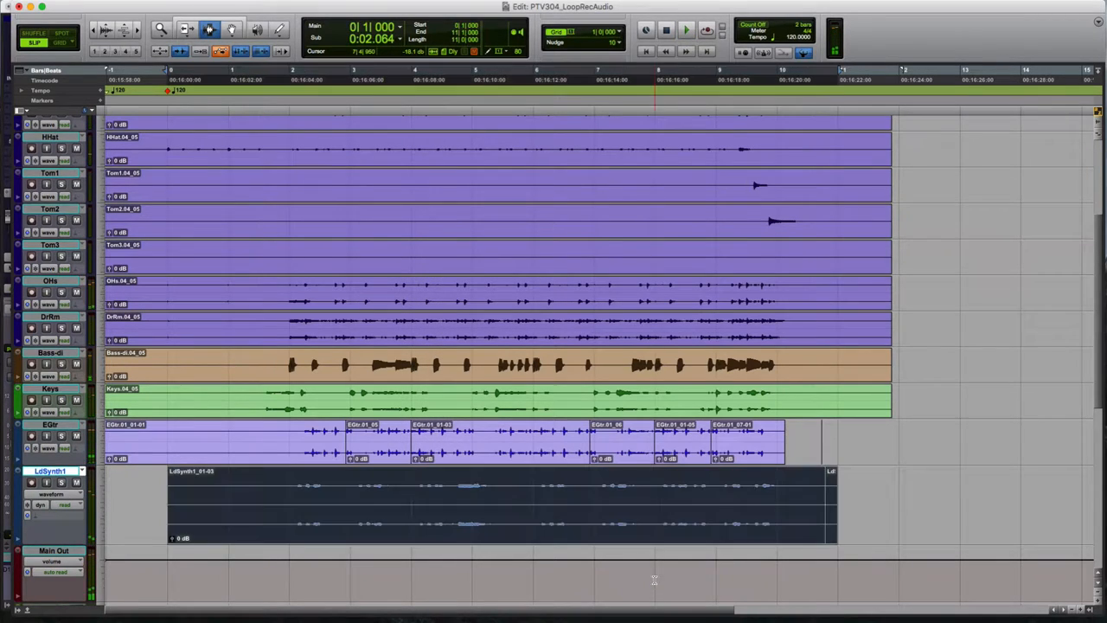
{"action": "left_click", "coordinate": [685, 32]}
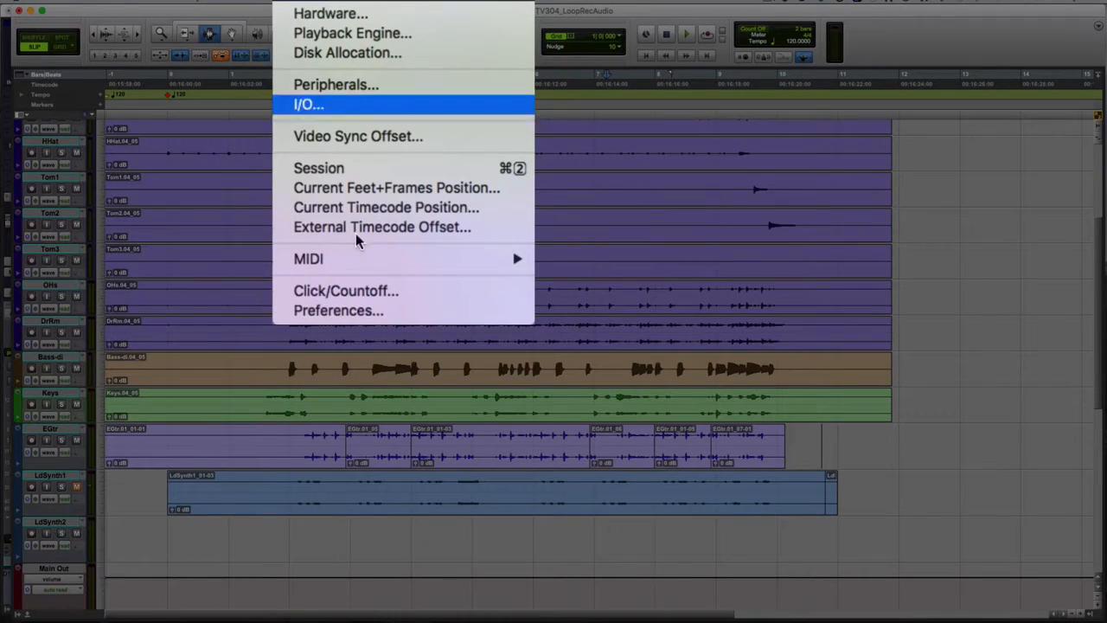
- Enable Automatically Create New Playlists When Loop Recording in Operation preferences and confirm
{"action": "left_click", "coordinate": [339, 311]}
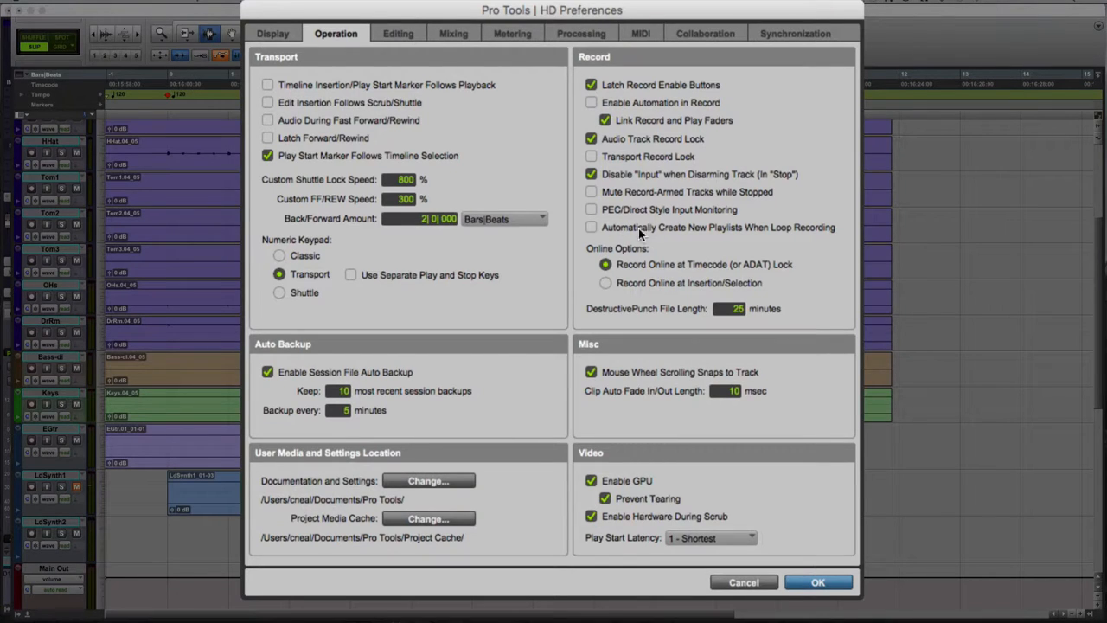
{"action": "mouse_move", "coordinate": [770, 239]}
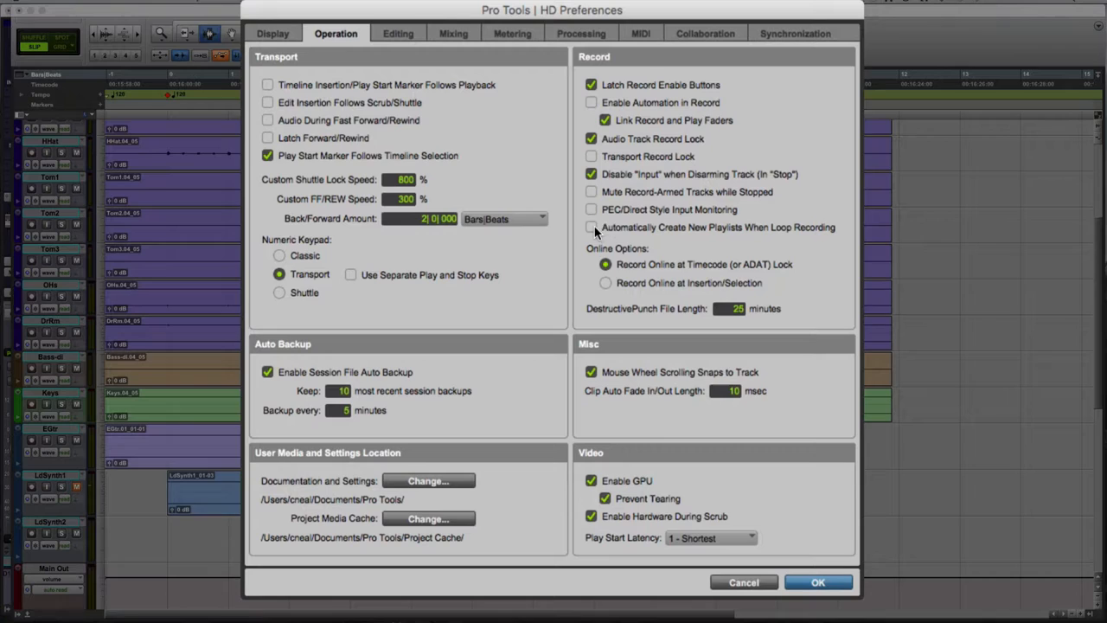
{"action": "left_click", "coordinate": [591, 226]}
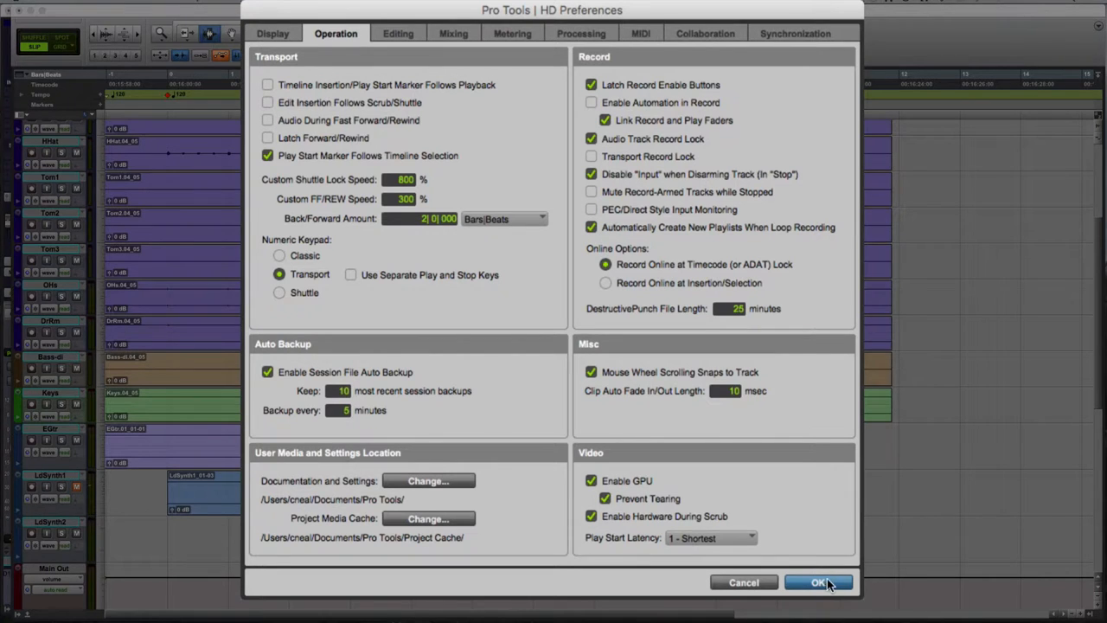
{"action": "left_click", "coordinate": [819, 581]}
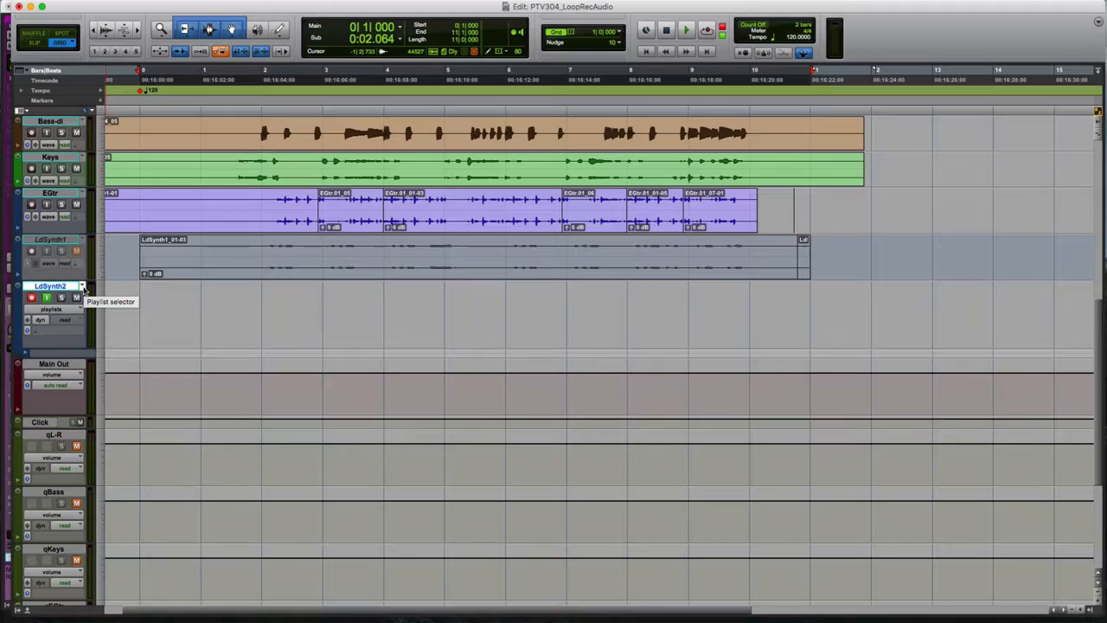
- Create a new empty playlist LdSynth2.01 with the default name and start loop recording
{"action": "left_click", "coordinate": [83, 287]}
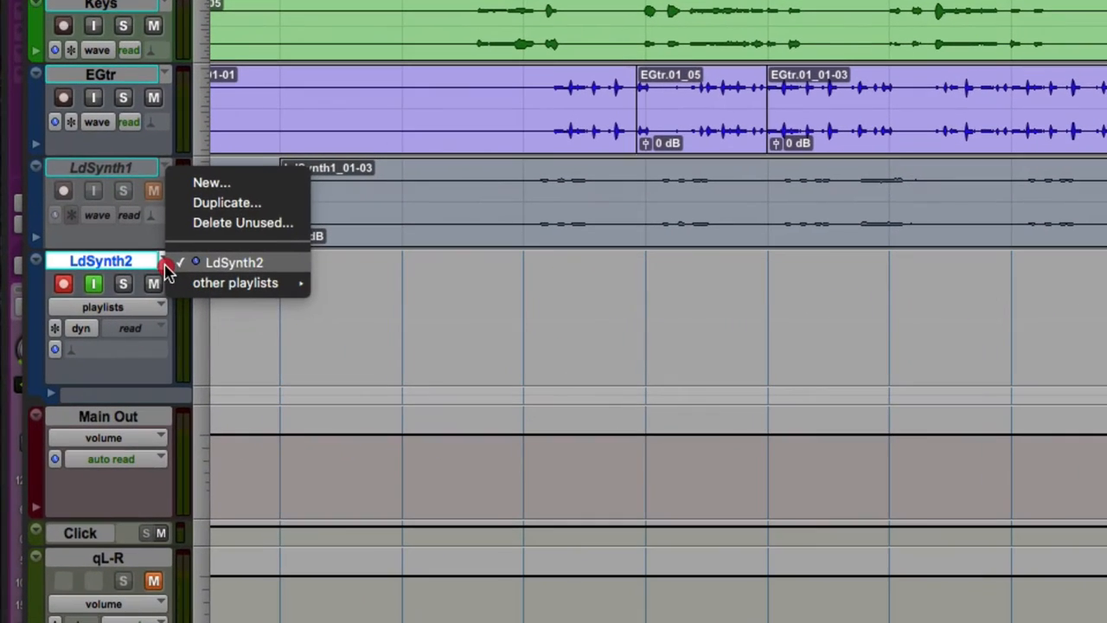
{"action": "left_click", "coordinate": [211, 182]}
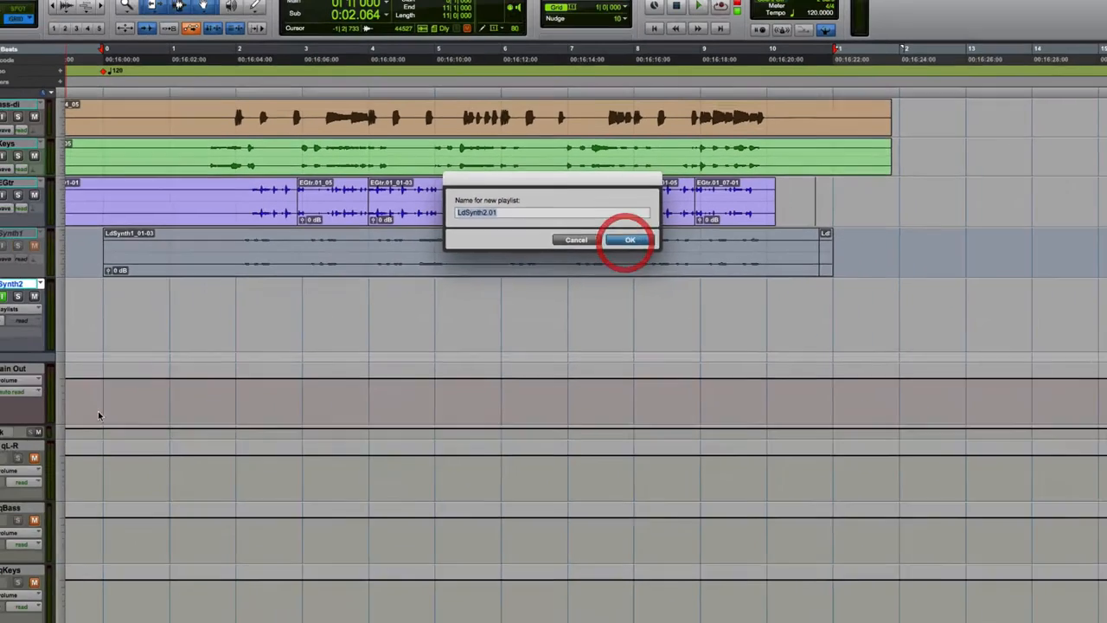
{"action": "left_click", "coordinate": [630, 239]}
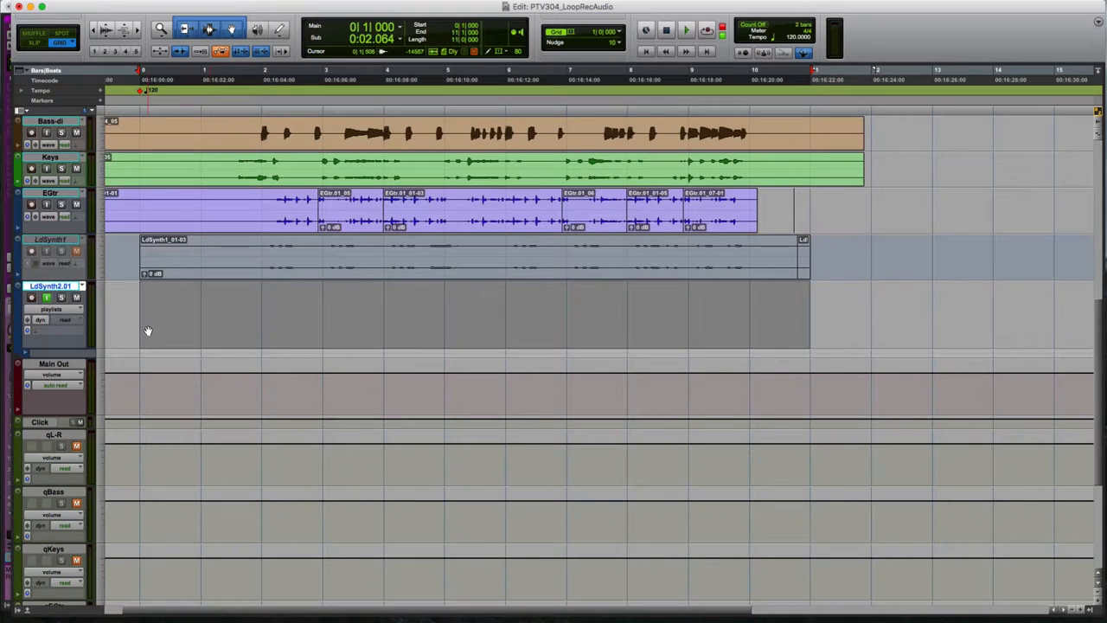
{"action": "left_click", "coordinate": [685, 30]}
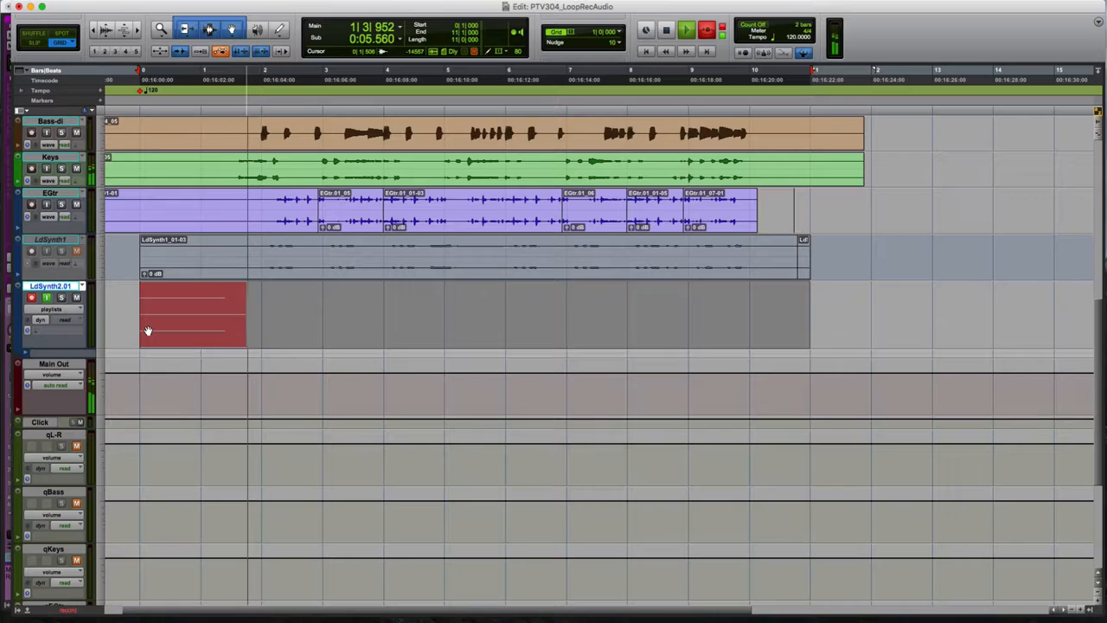
- Record several lead synth passes, producing playlists LdSynth2.01 to LdSynth2.03
{"action": "left_click", "coordinate": [685, 29]}
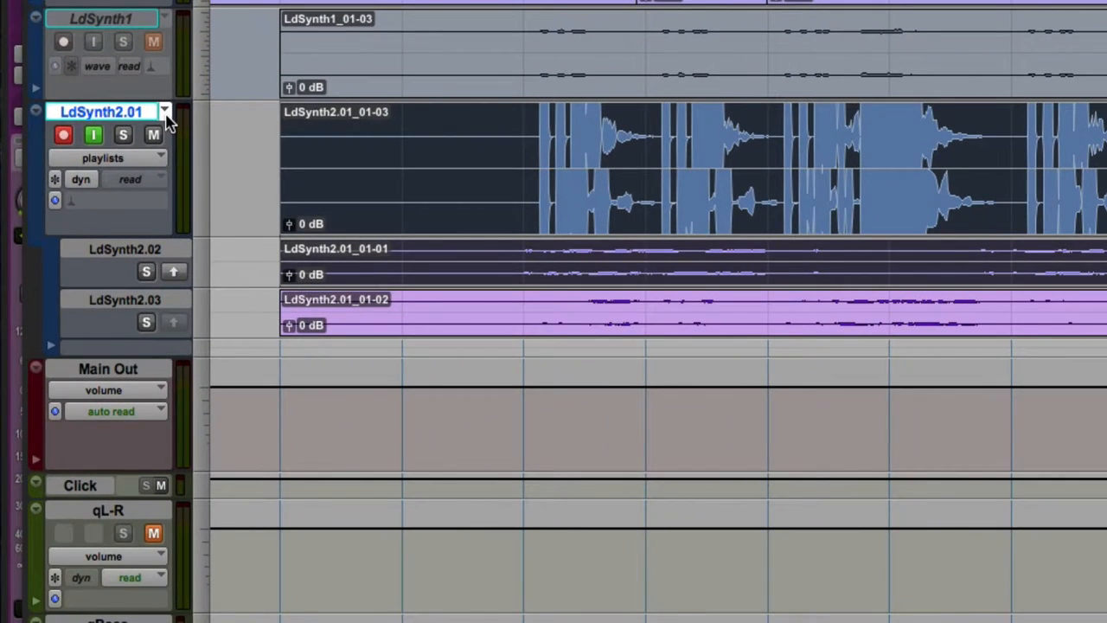
- Switch the track back from LdSynth2.01 to the empty main LdSynth2 playlist
{"action": "left_click", "coordinate": [163, 111]}
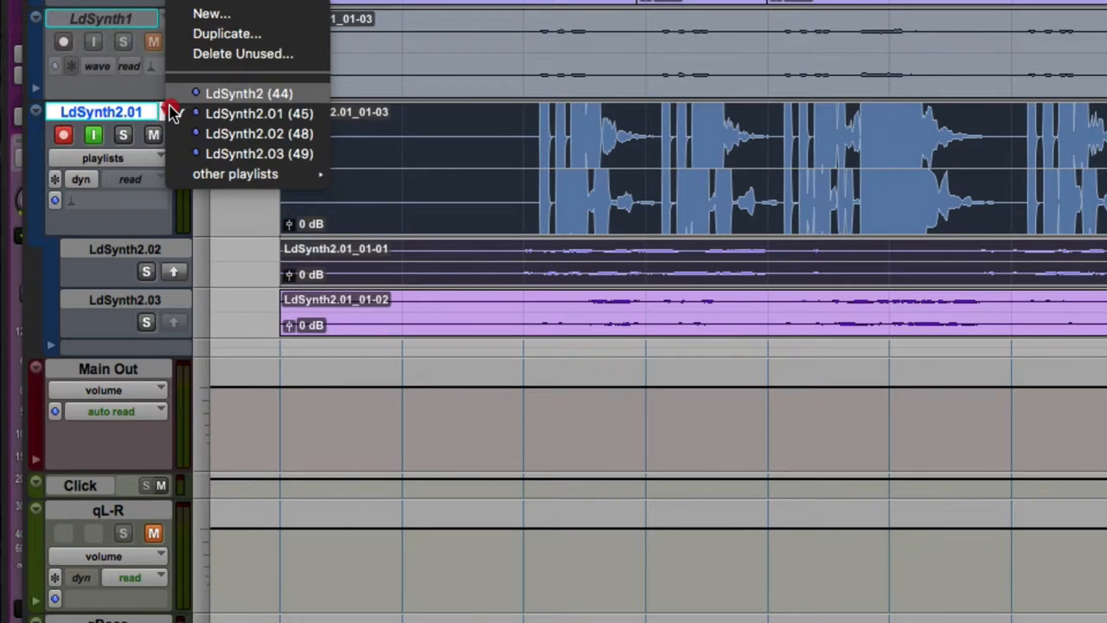
{"action": "left_click", "coordinate": [249, 93]}
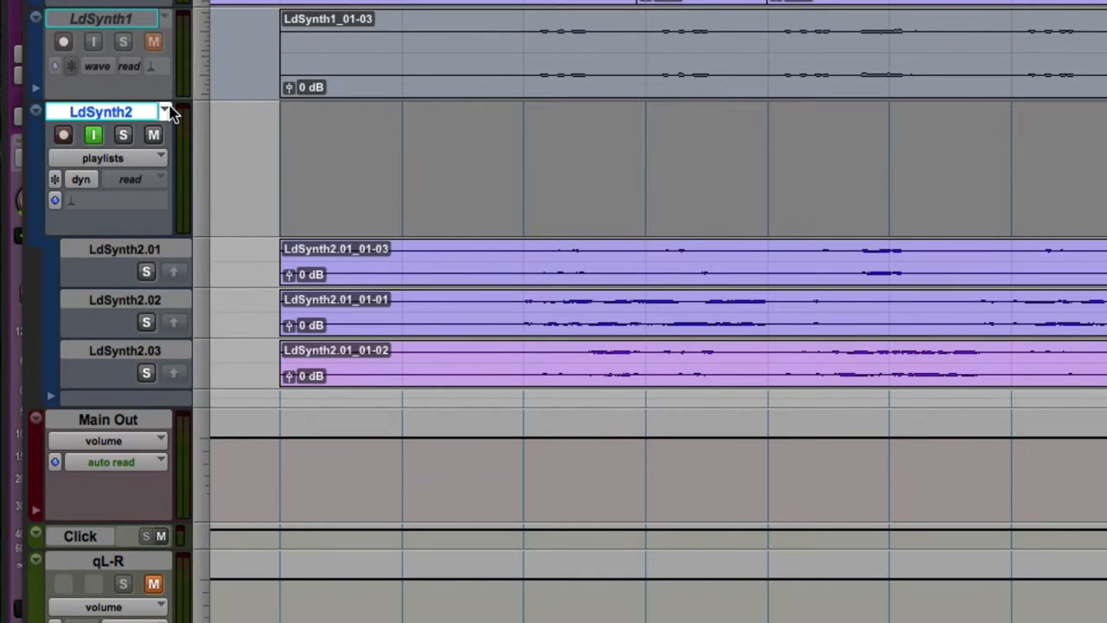
{"action": "mouse_move", "coordinate": [177, 287]}
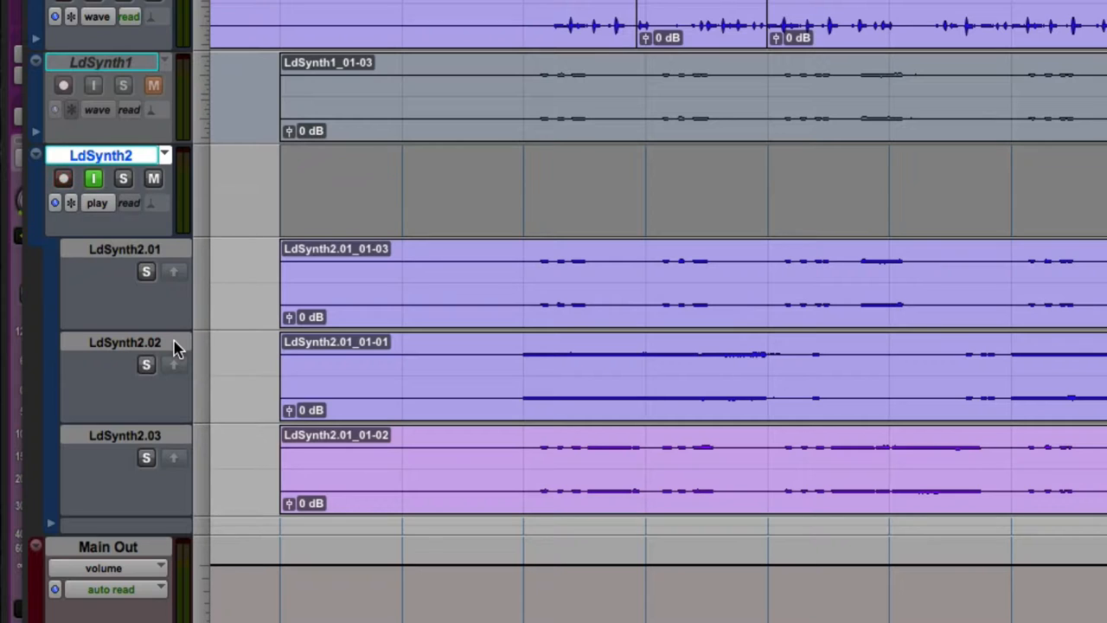
- Solo the LdSynth2.01, .02 and .03 take lanes in turn during playback to audition them
{"action": "left_click", "coordinate": [145, 271]}
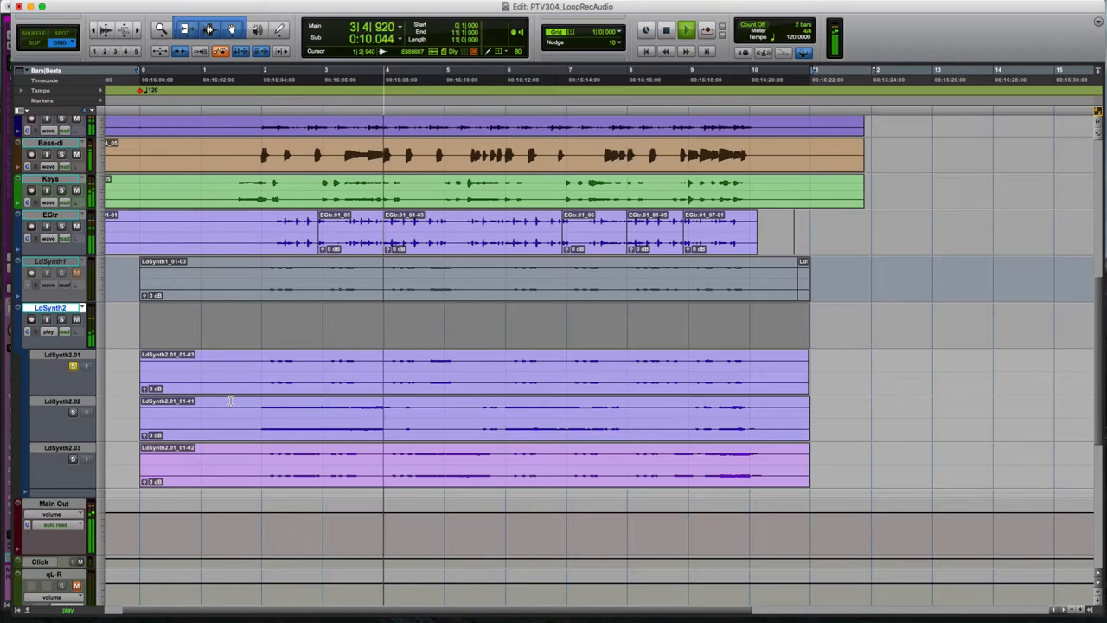
{"action": "left_click", "coordinate": [685, 29]}
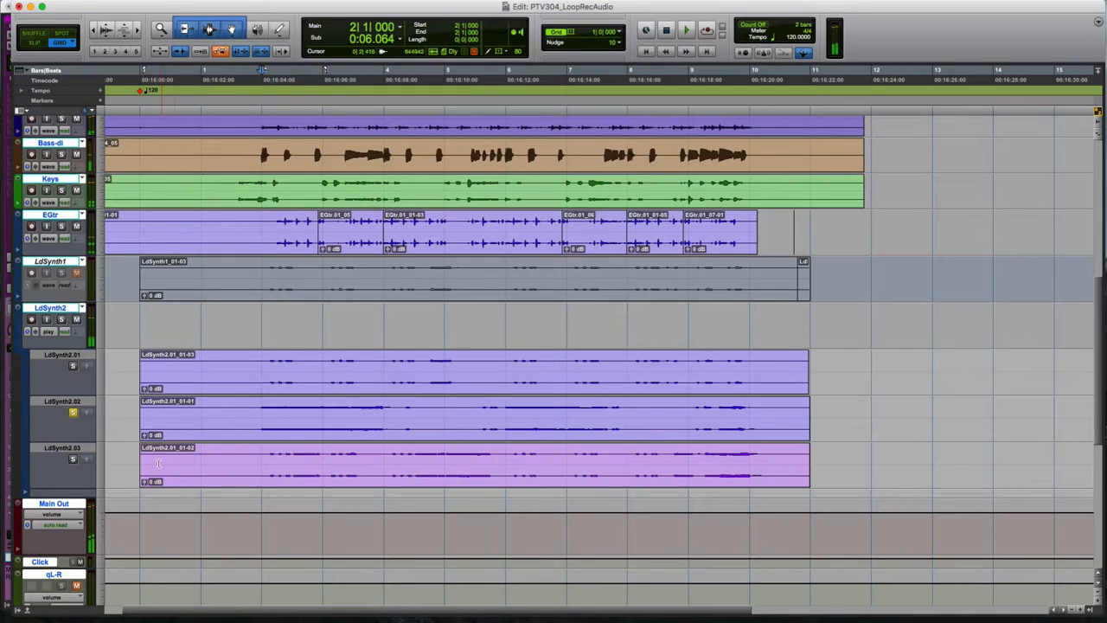
{"action": "left_click", "coordinate": [685, 29]}
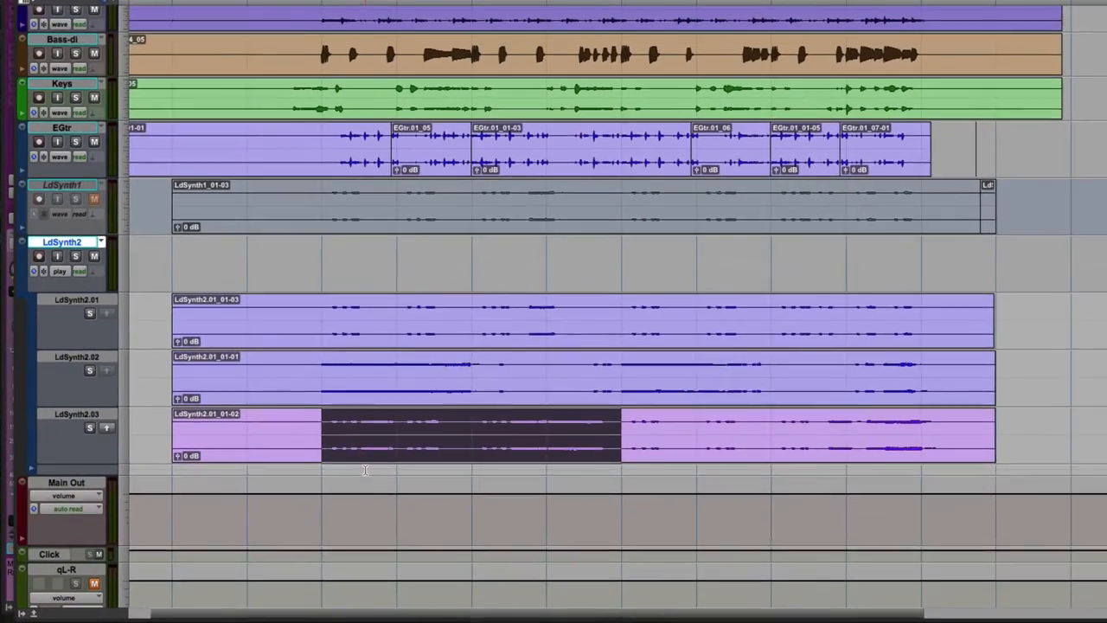
- Trim the selected range on the first take and copy it to the main LdSynth2 playlist
{"action": "scroll", "scroll_direction": "up", "scroll_amount": 3}
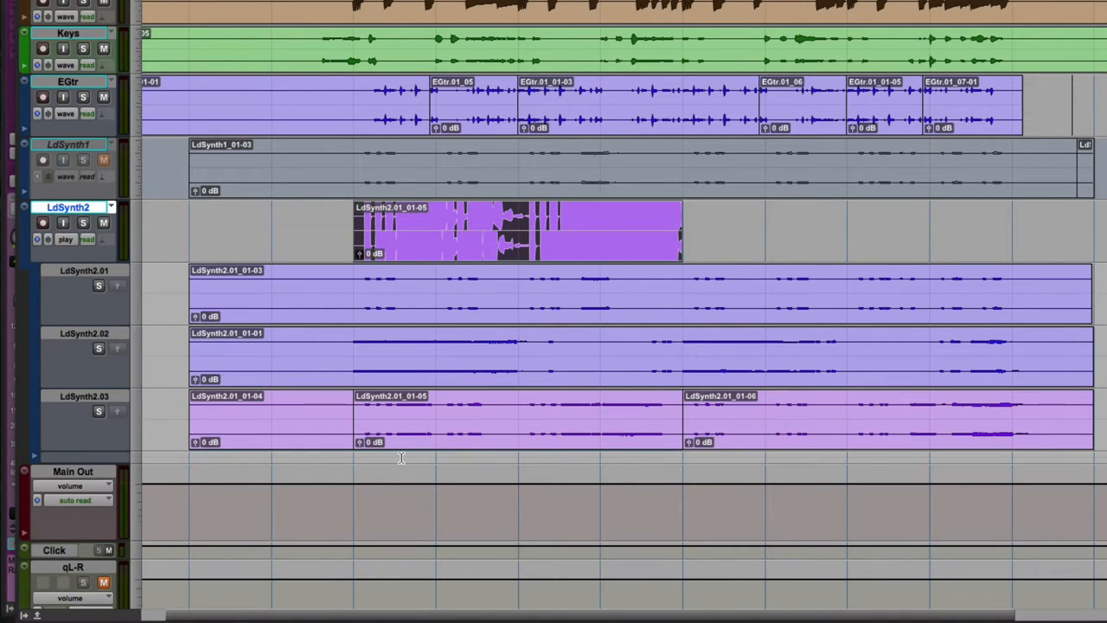
{"action": "scroll", "scroll_direction": "right", "scroll_amount": 3}
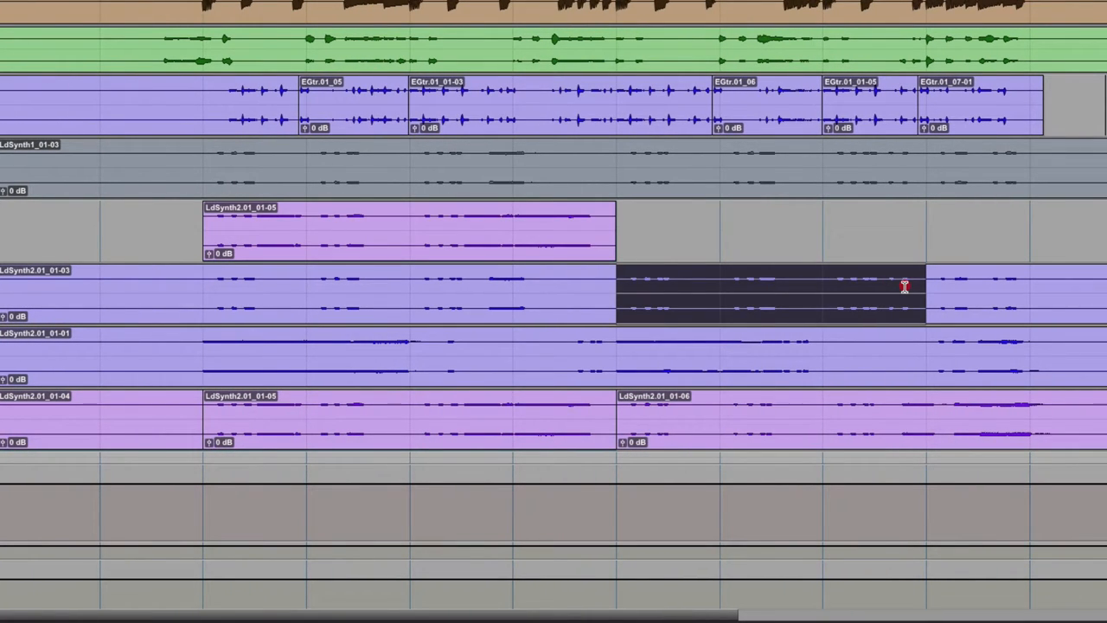
{"action": "left_click_drag", "start_coordinate": [924, 294], "coordinate": [822, 294]}
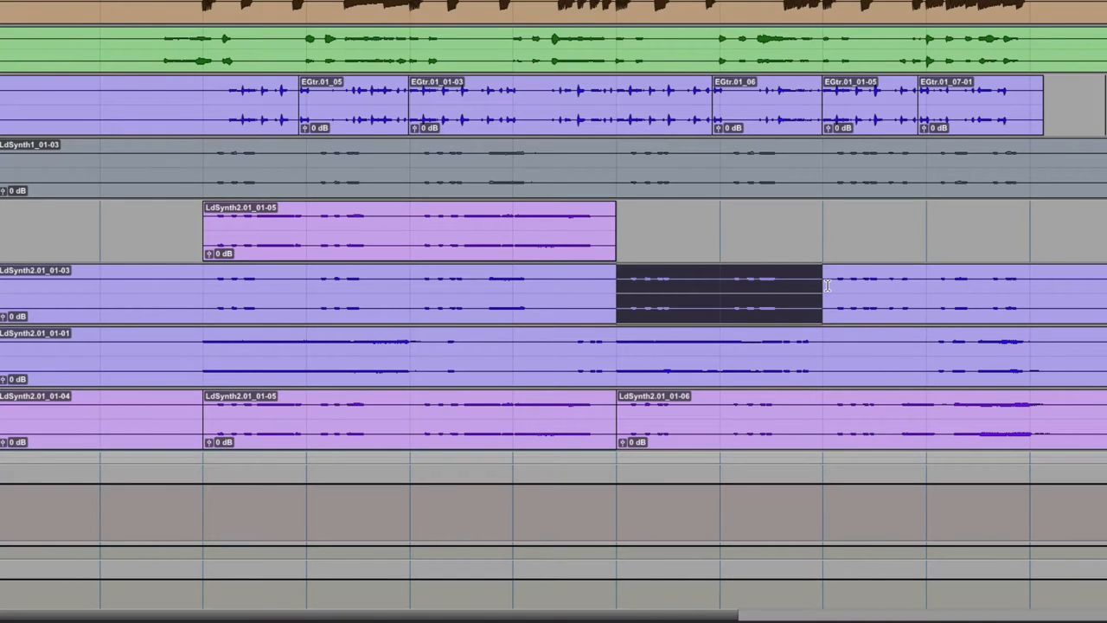
{"action": "key", "text": "b"}
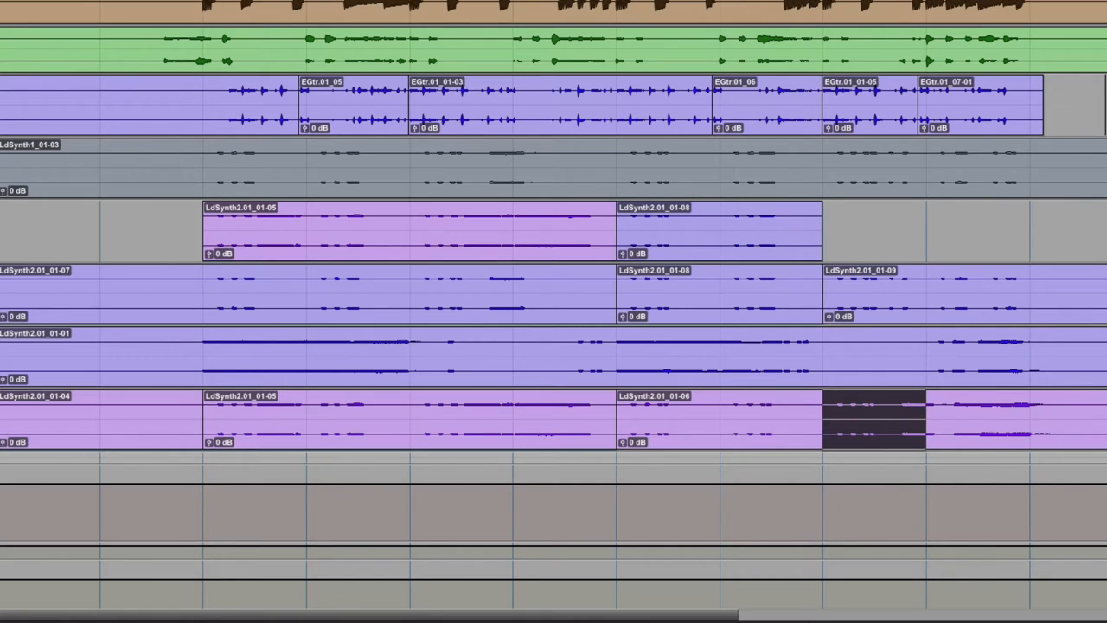
{"action": "mouse_move", "coordinate": [831, 412]}
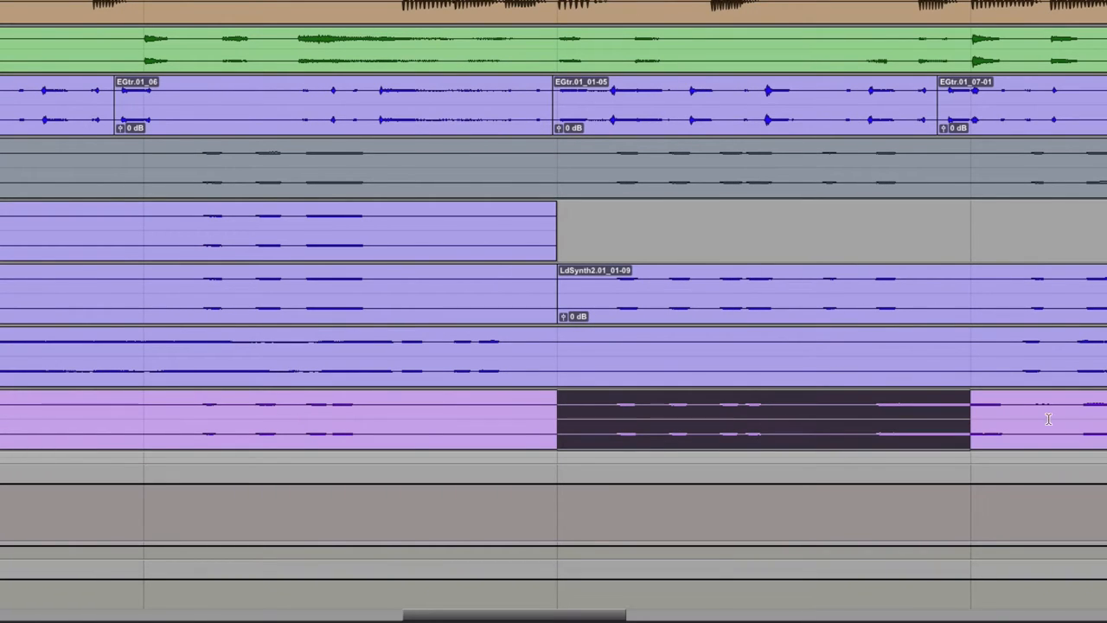
- Move along the timeline to the next LdSynth2.03 section past the comped region
{"action": "scroll", "scroll_direction": "right", "scroll_amount": 3}
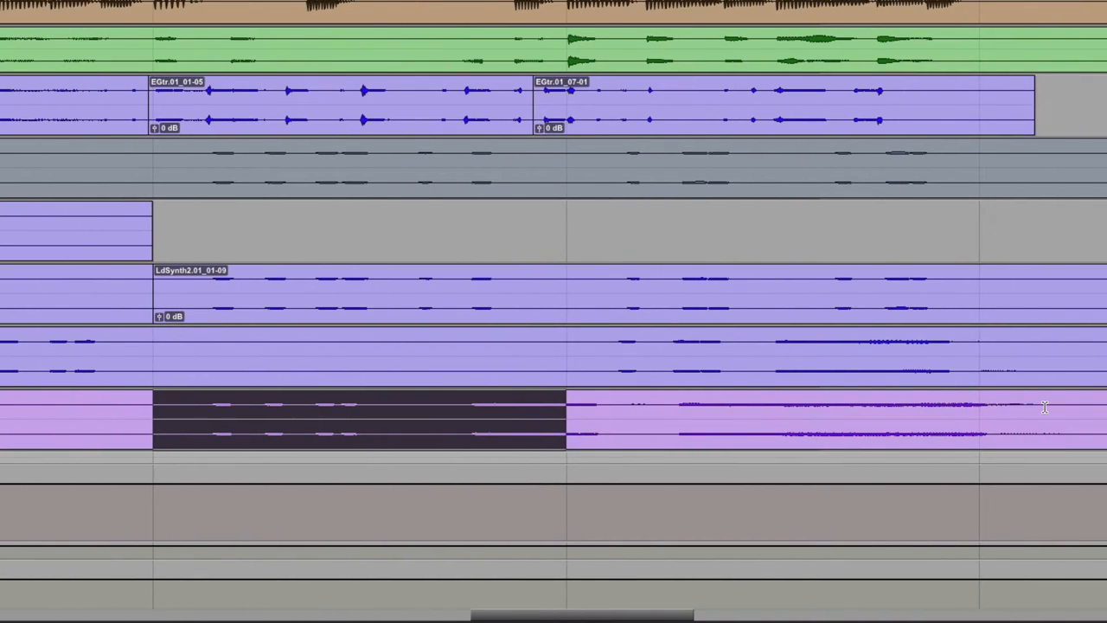
{"action": "mouse_move", "coordinate": [606, 408]}
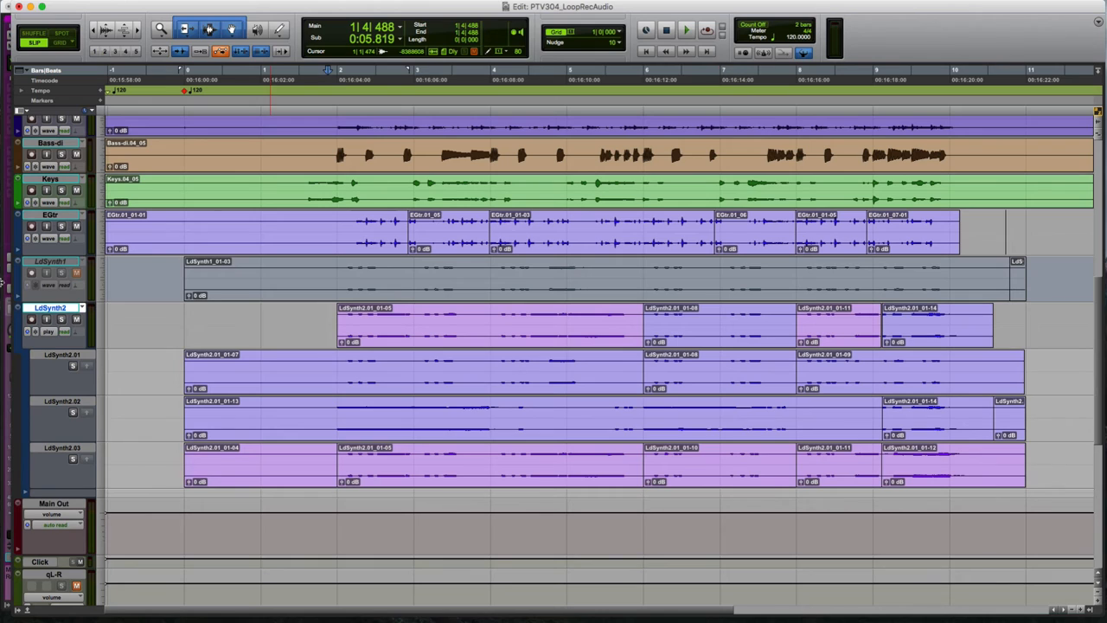
- Show the LdSynth2 track view options list (blocks, playlists, waveform, volume)
{"action": "left_click", "coordinate": [49, 307]}
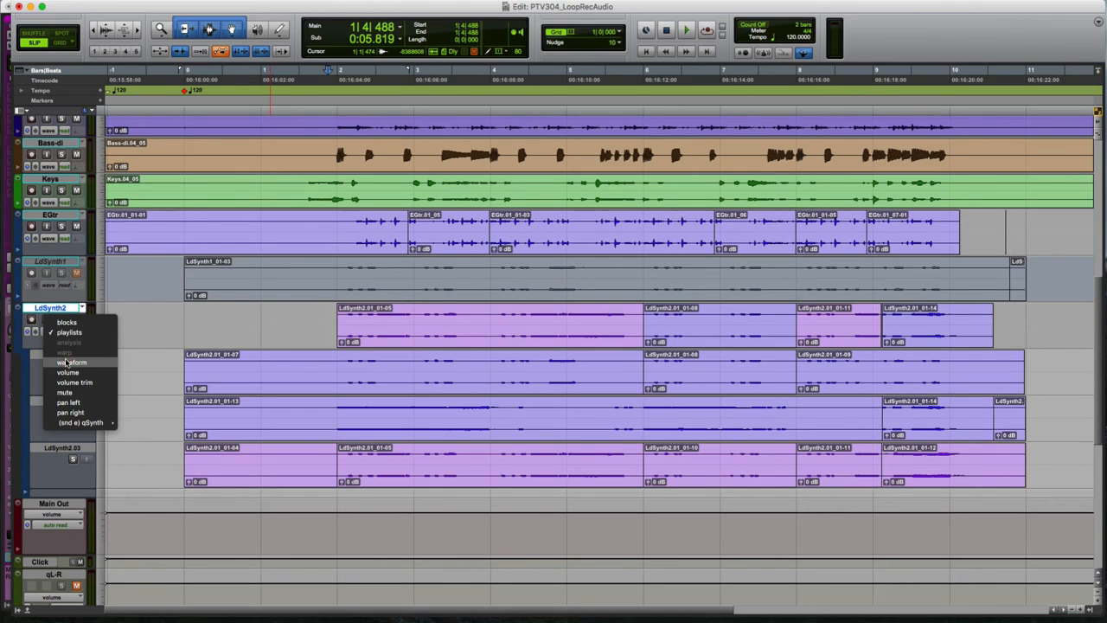